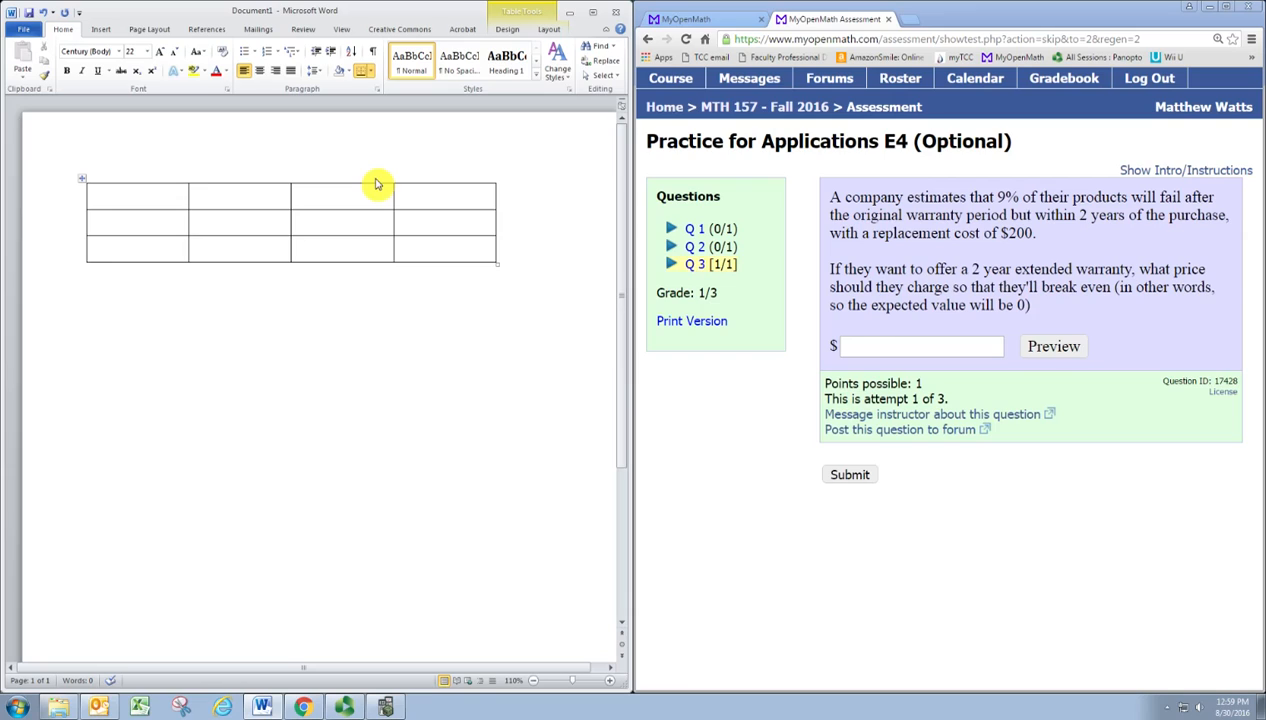
Head the table's second column with X
left_click(192, 198)
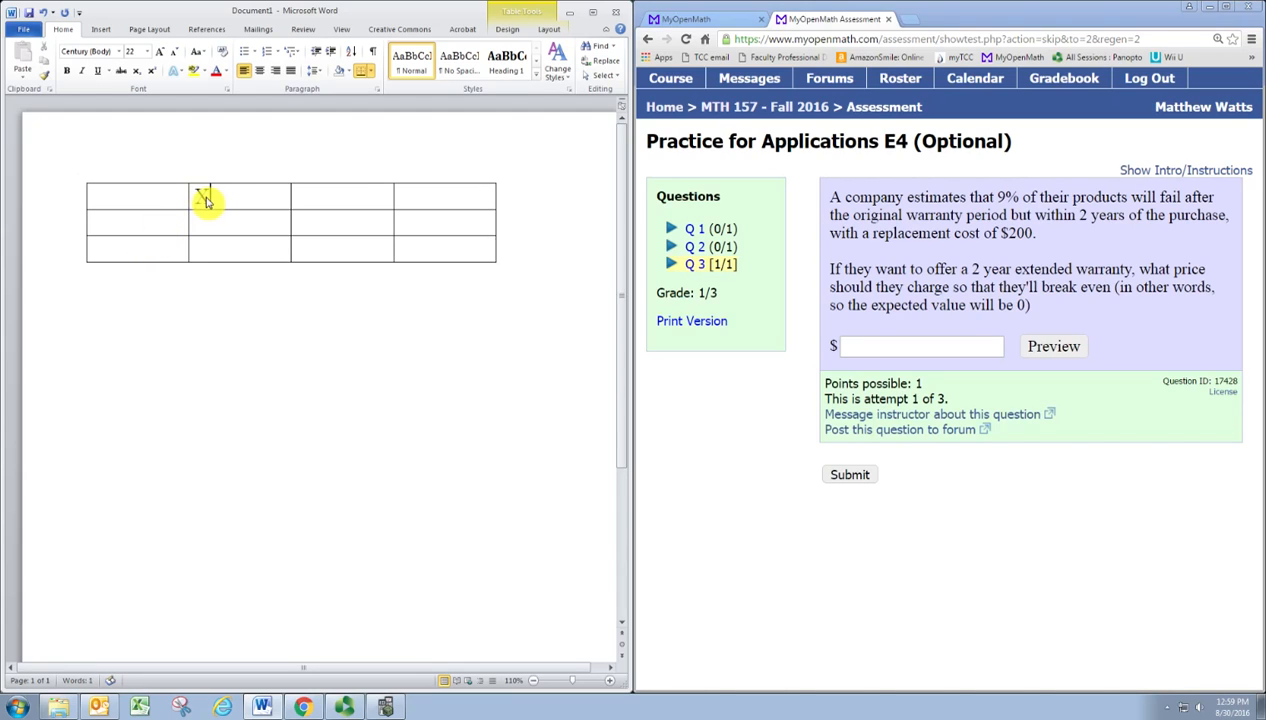
Head the third column P(X)
type("P")
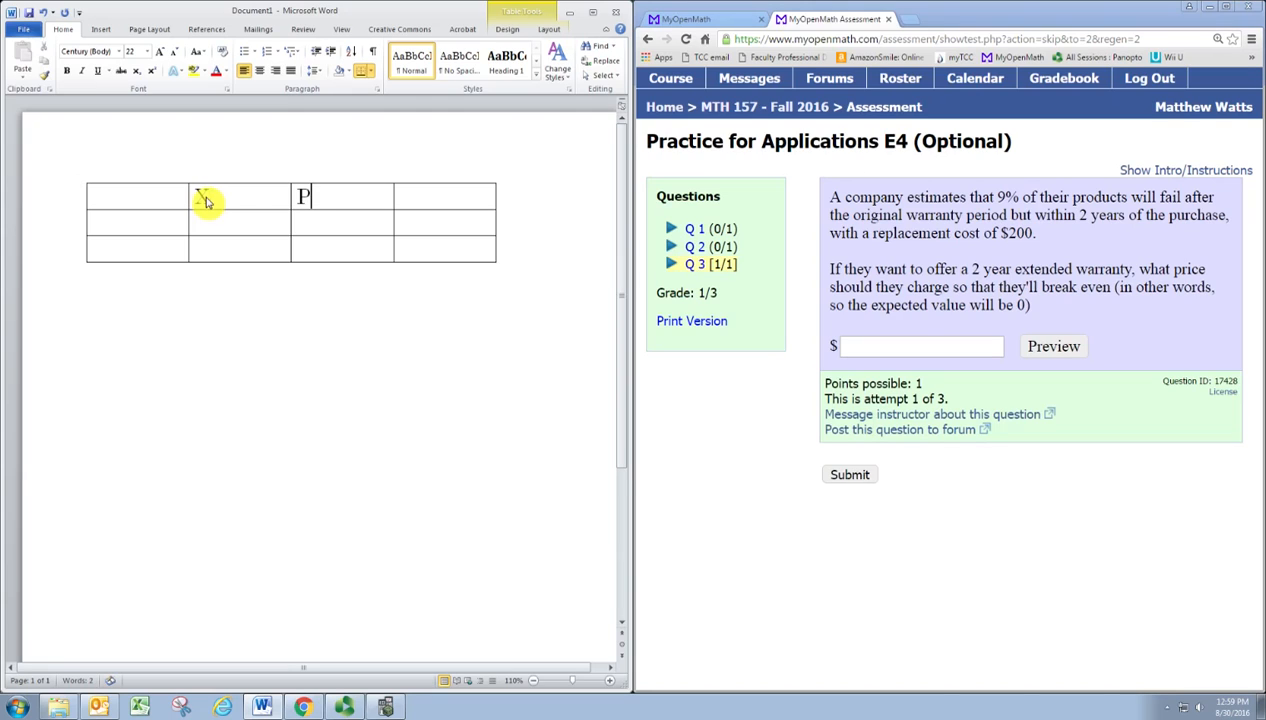
type("(X)")
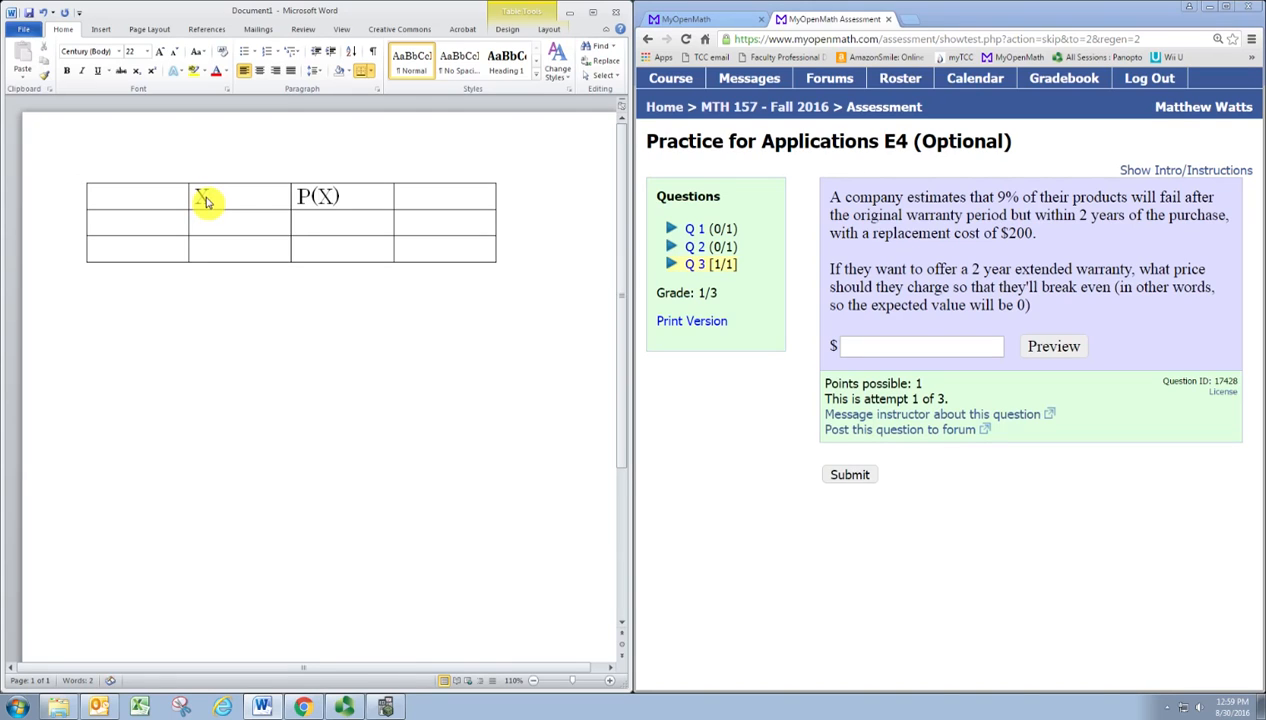
left_click(200, 220)
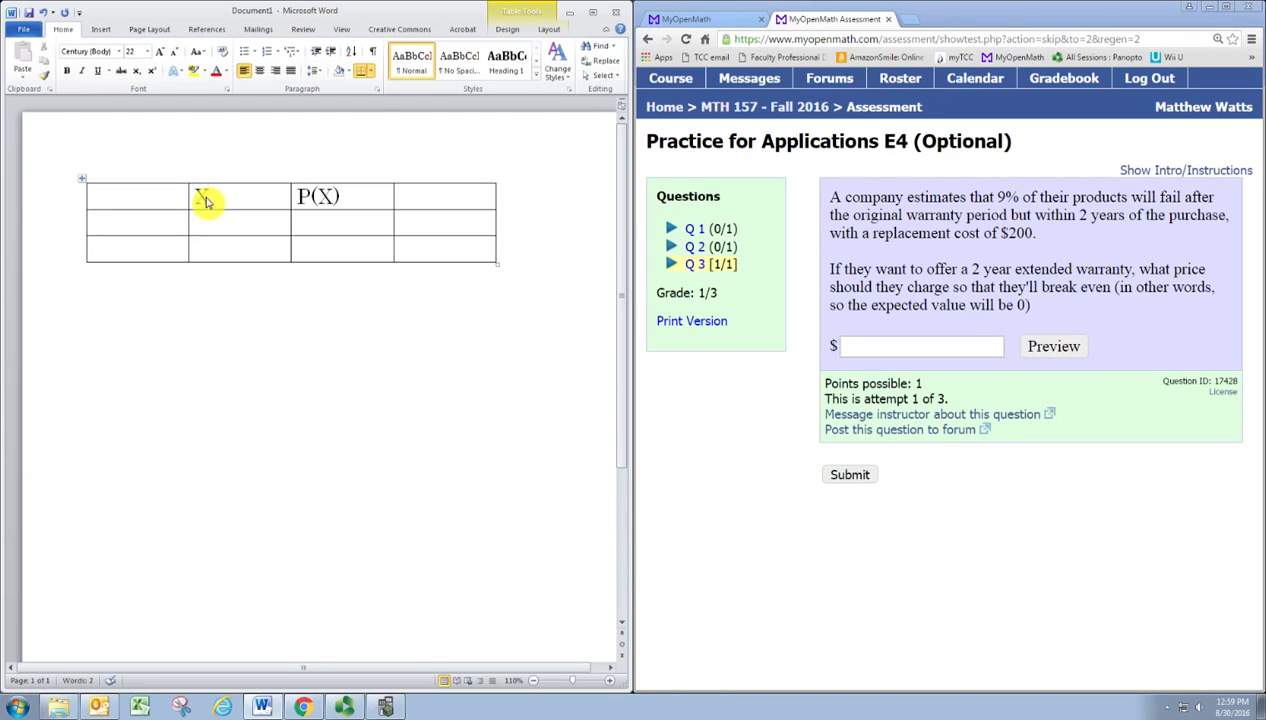
Label the rows Product Fails and Does not Fail in the first column
left_click(136, 224)
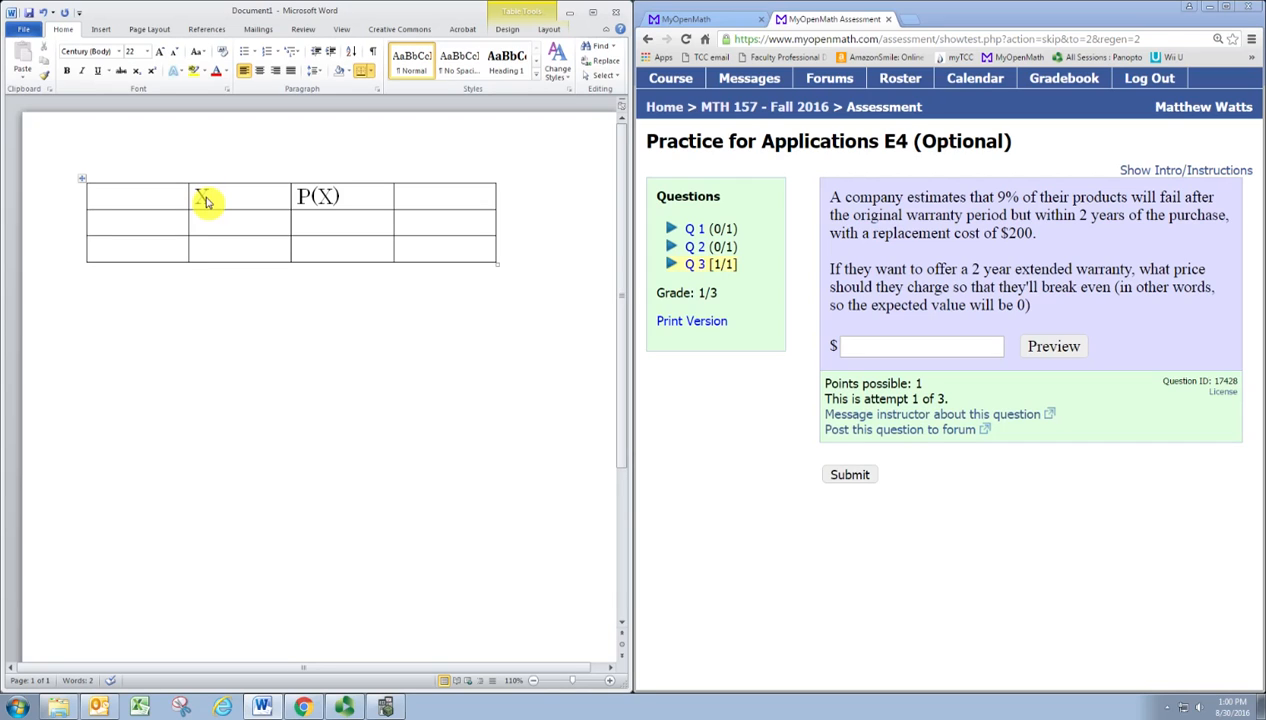
type("P")
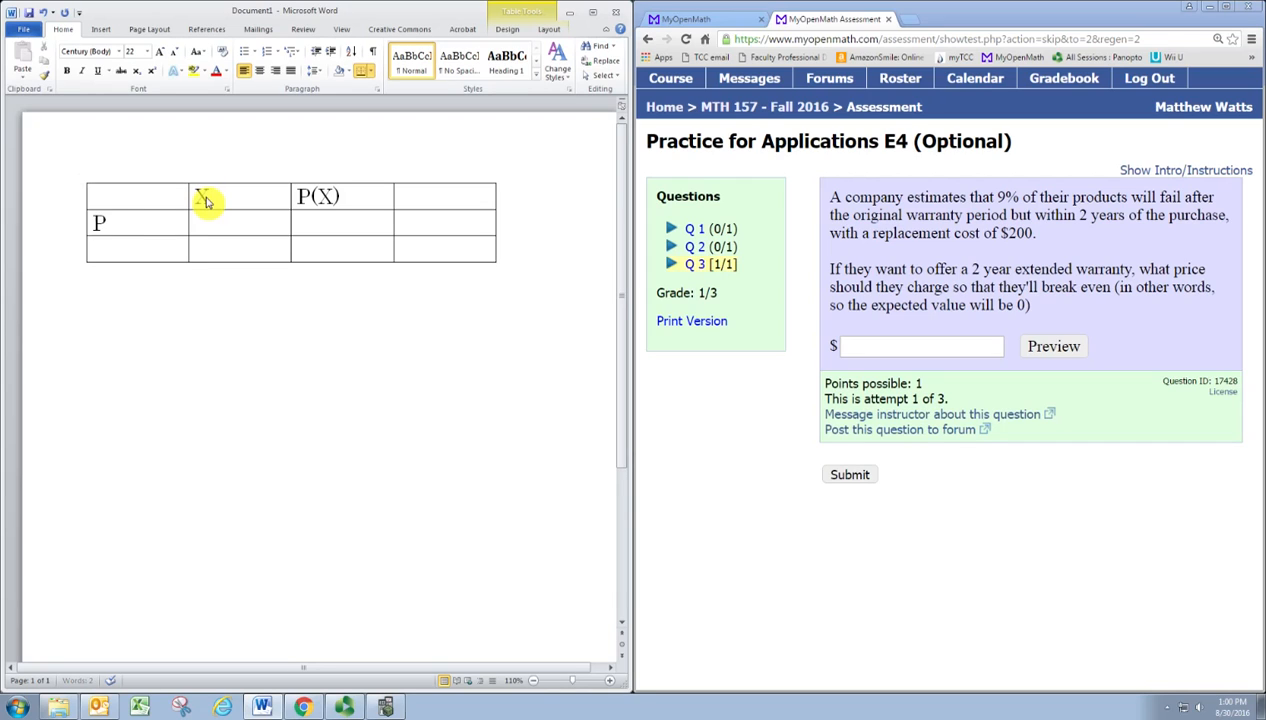
type("roduct Fai")
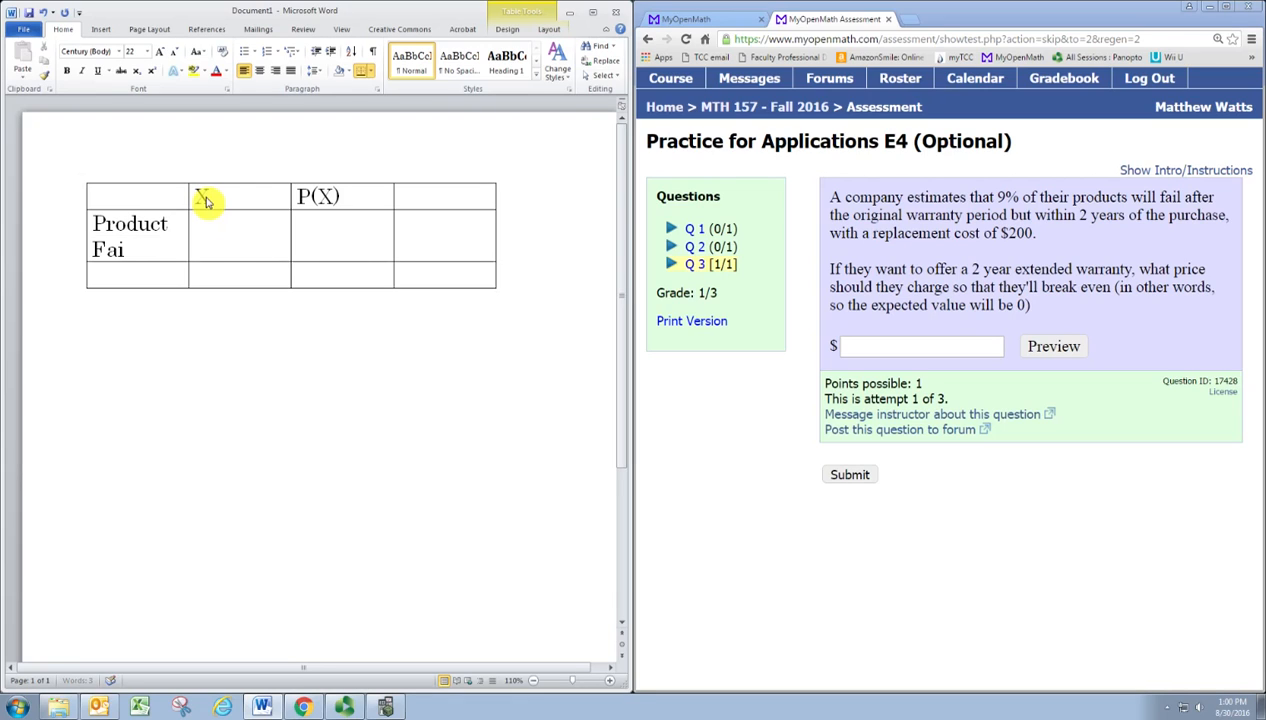
type("ls")
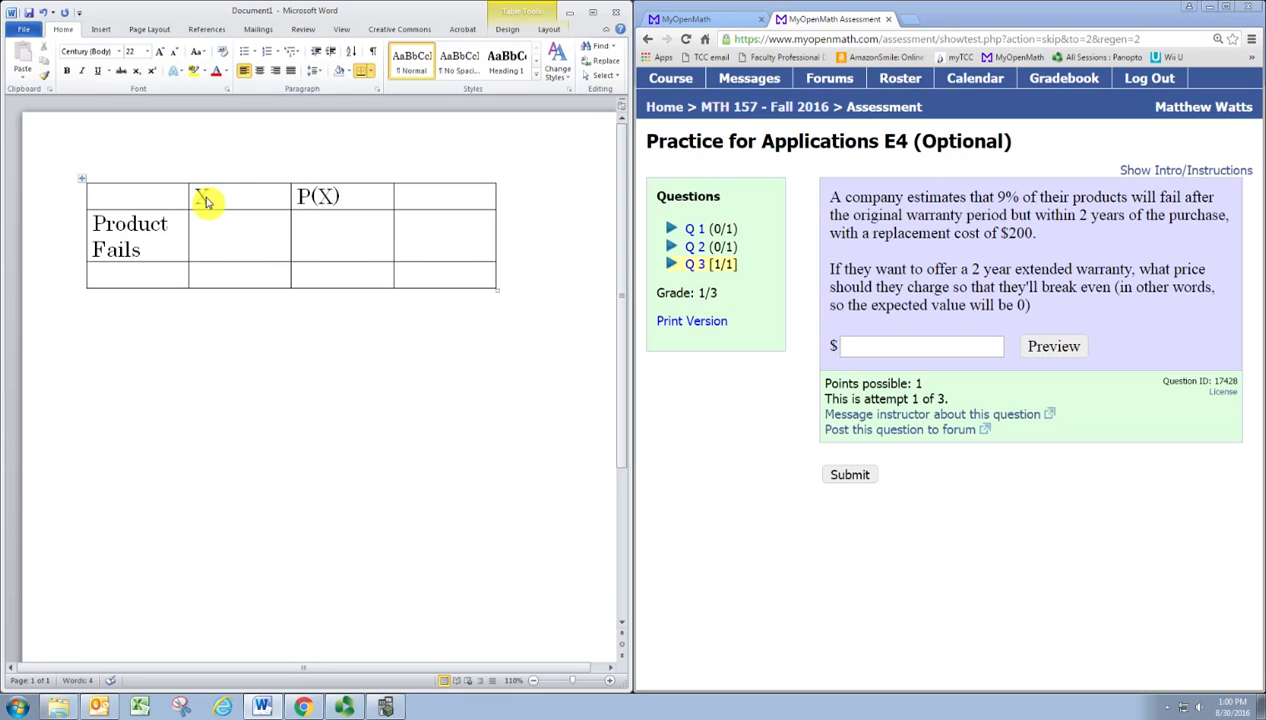
type("Does not Fail")
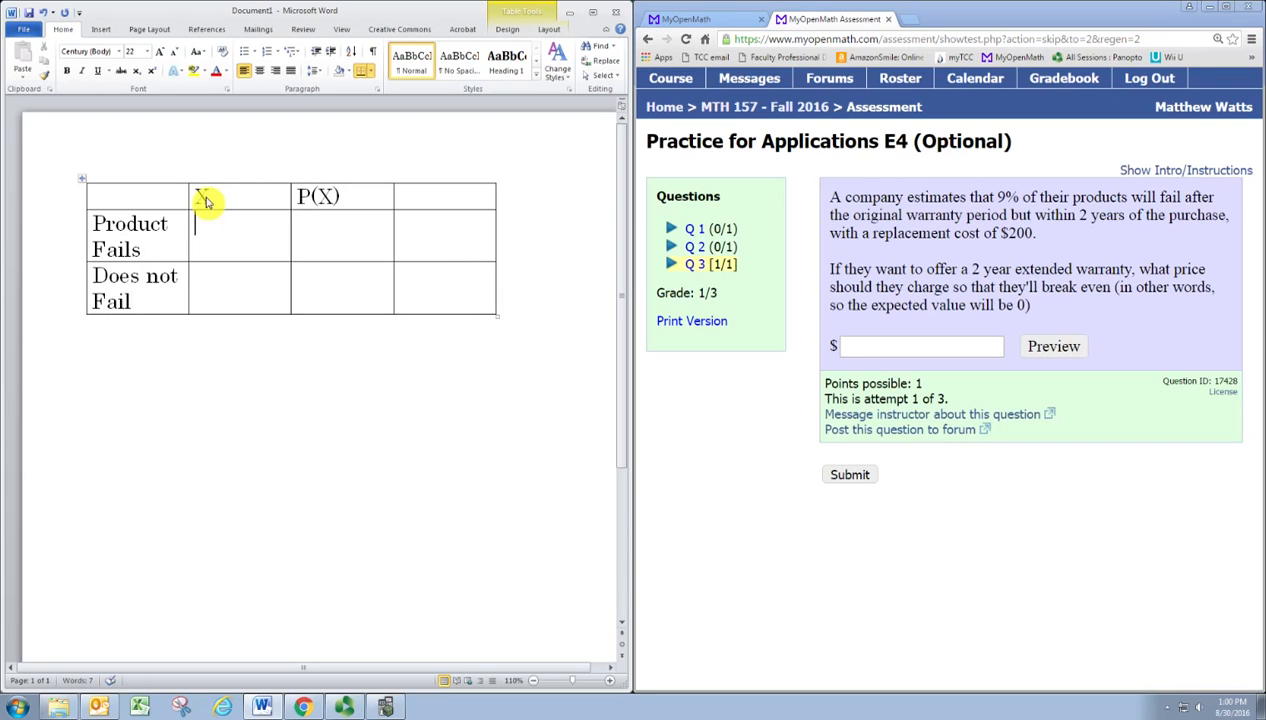
left_click(240, 288)
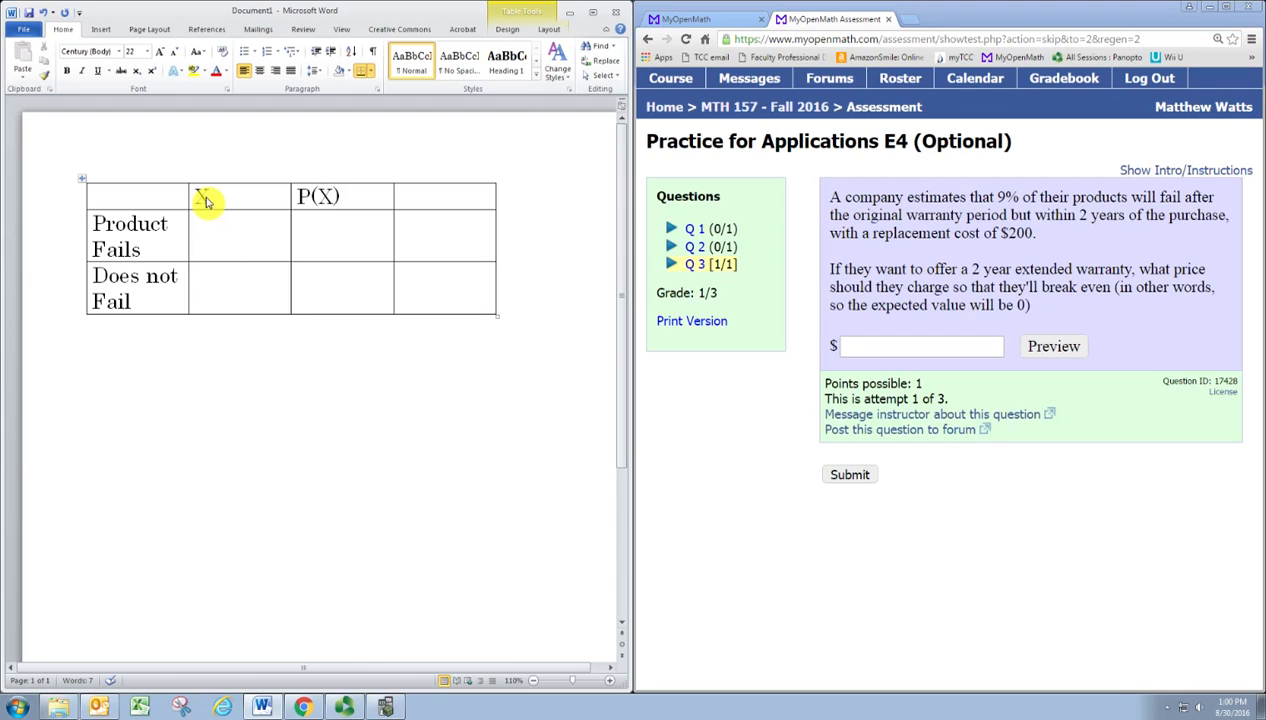
left_click(240, 288)
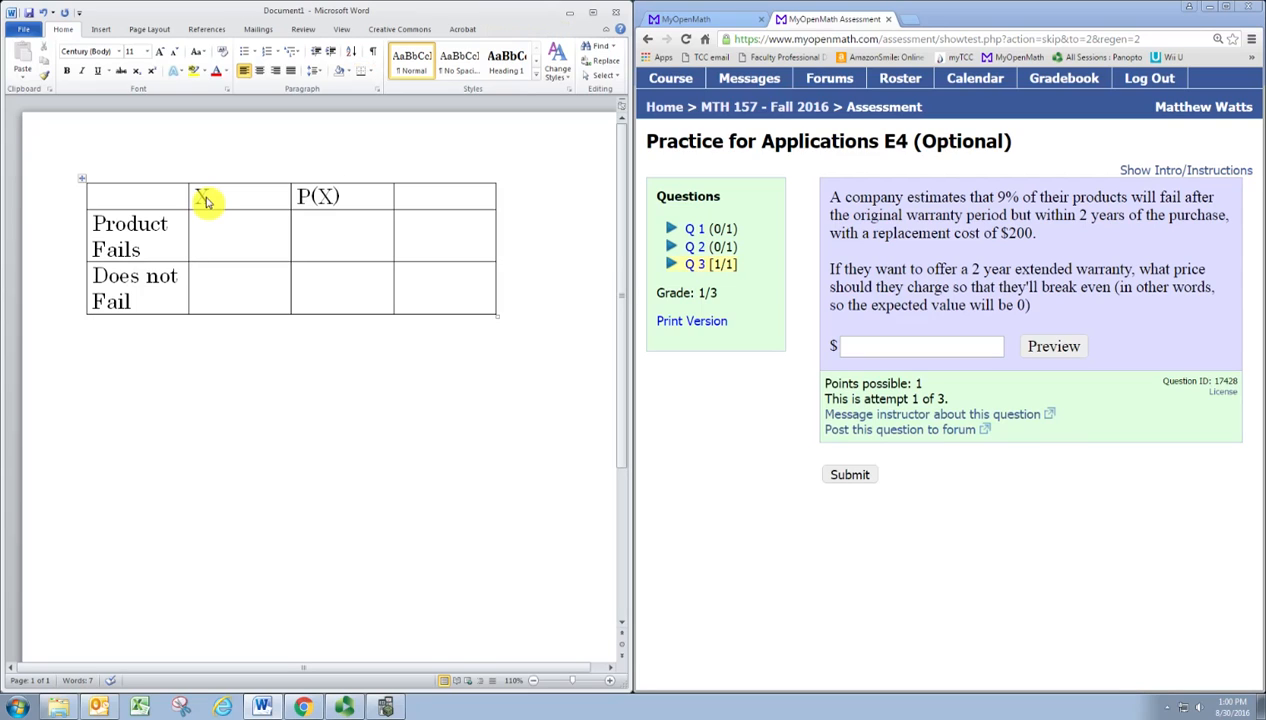
Note Cost of Warranty $10 below the table and enter 10 as X for Does not Fail
left_click(92, 344)
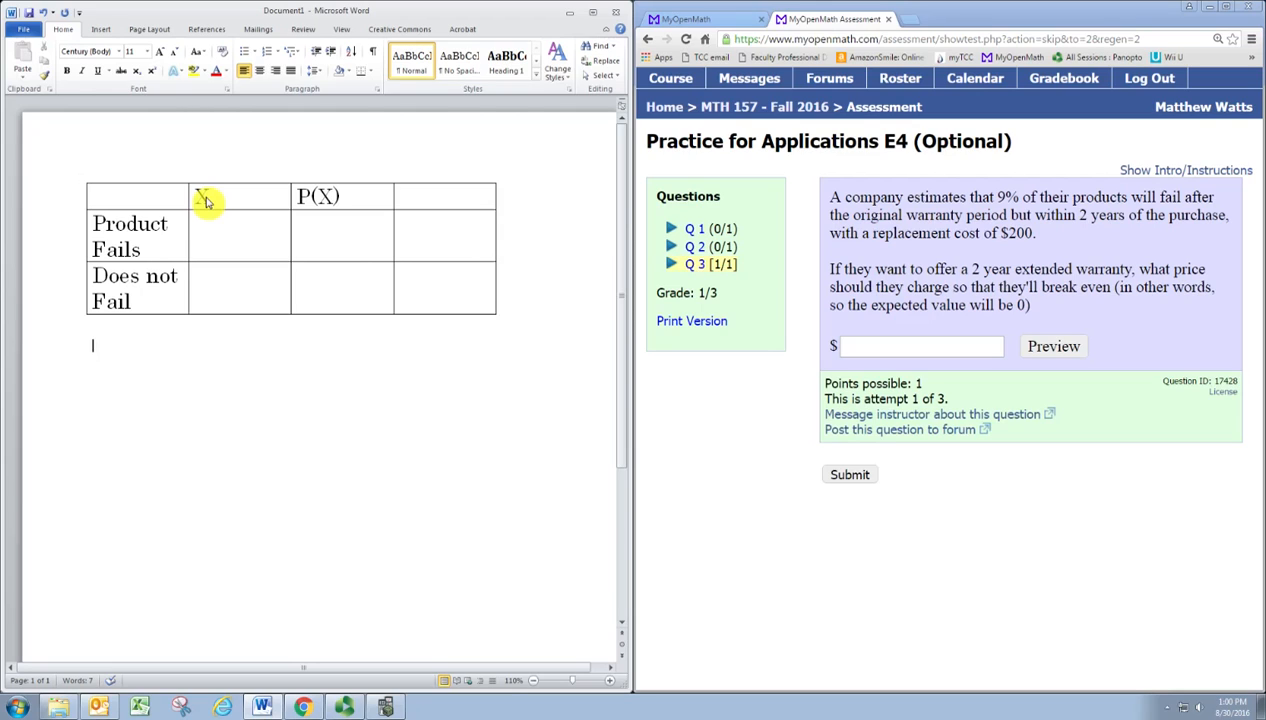
type("$10")
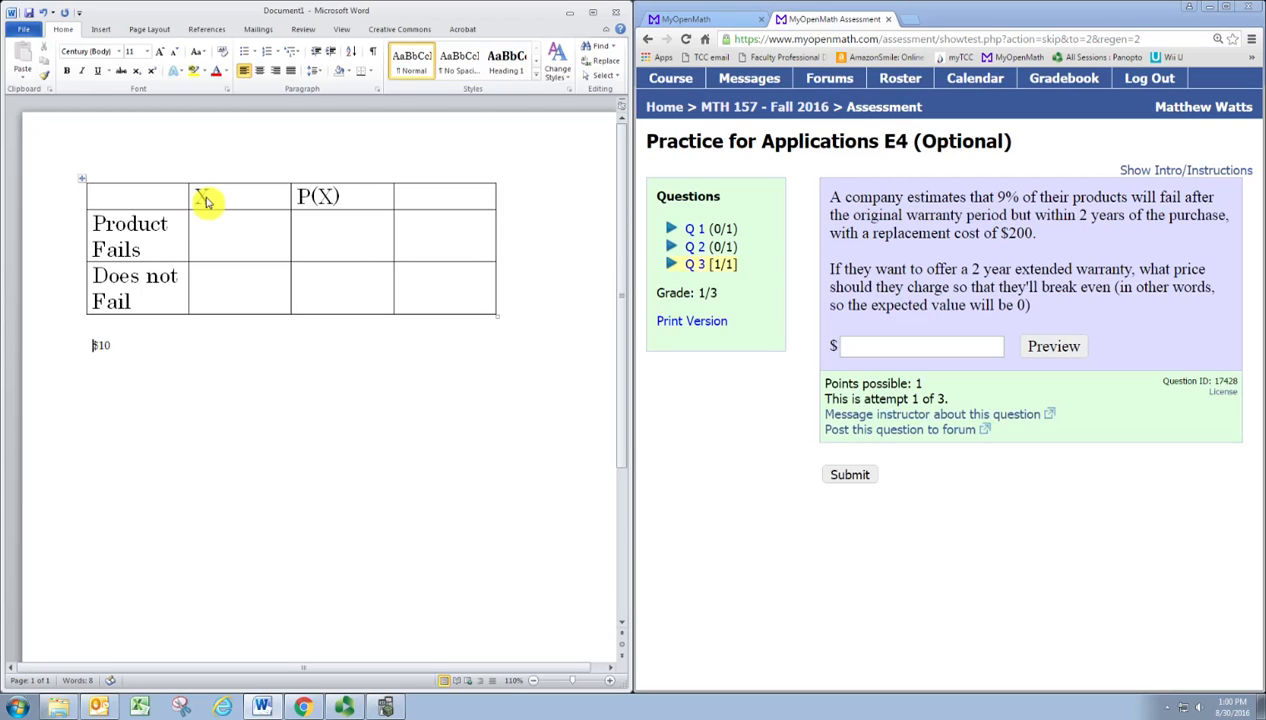
type("Cost of Warranty")
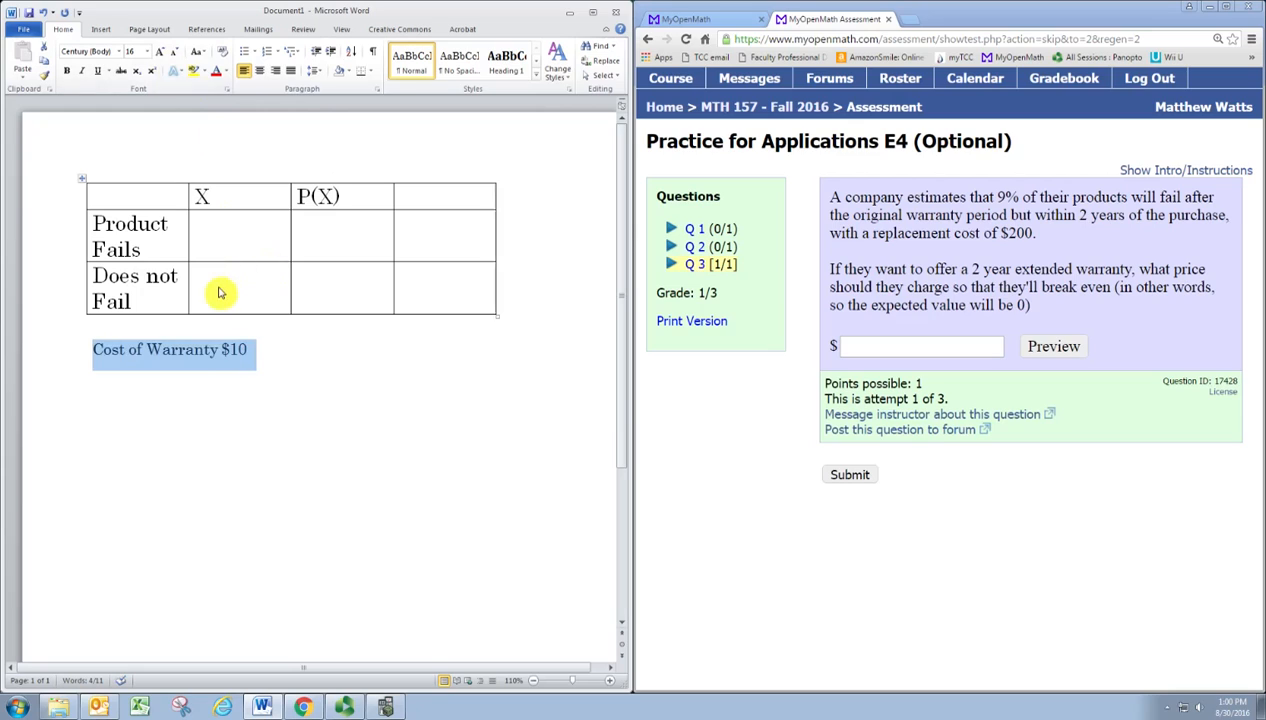
left_click(224, 284)
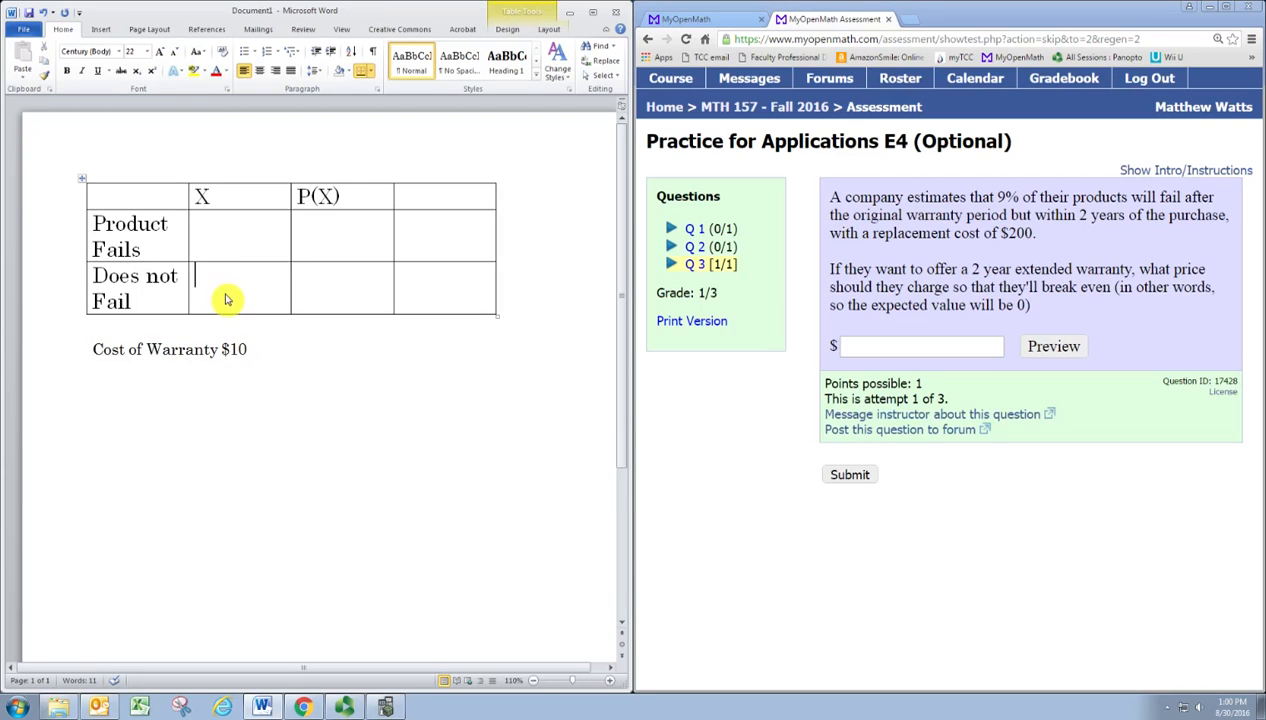
type("10")
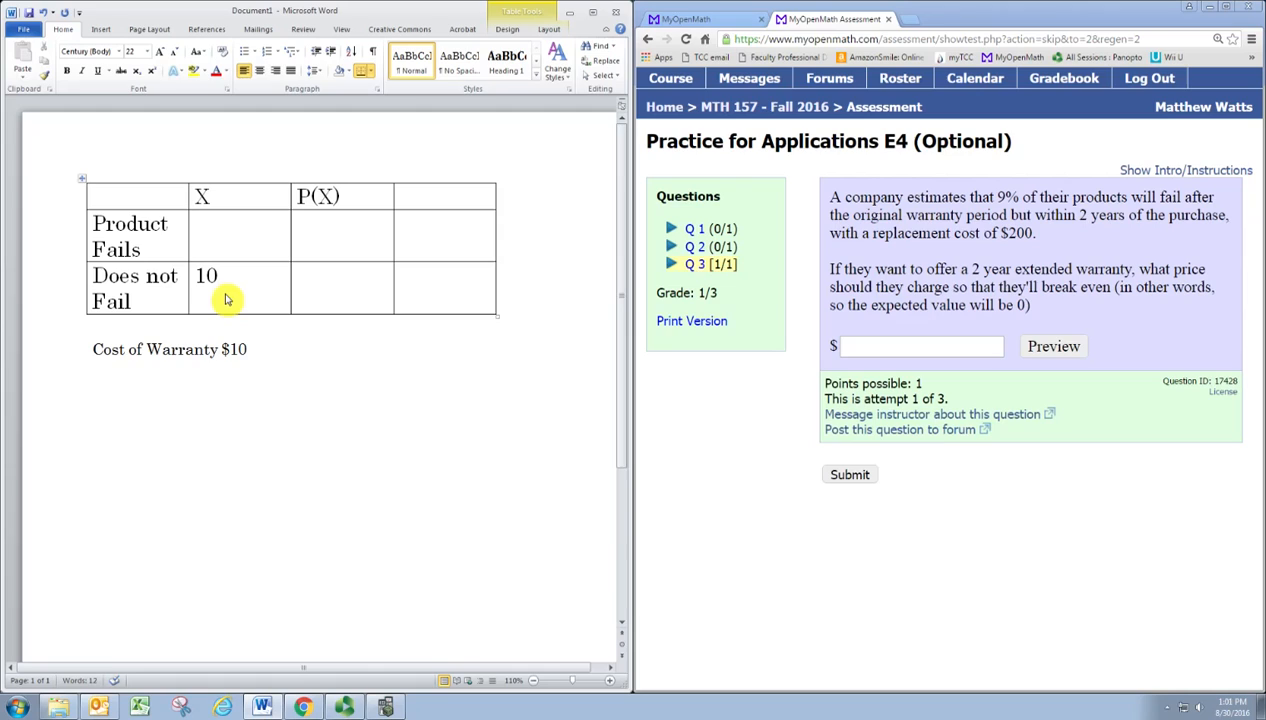
Enter =10-200 giving -190 as X for Product Fails
left_click(238, 224)
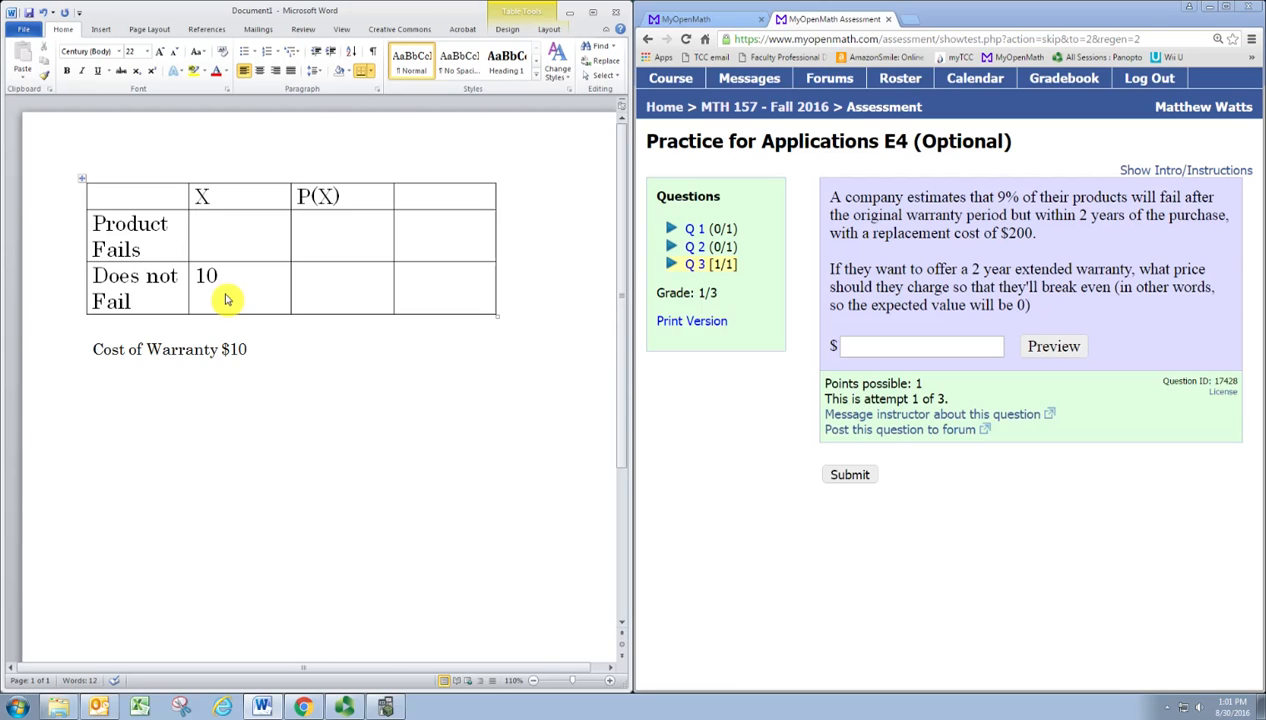
type("=10-2")
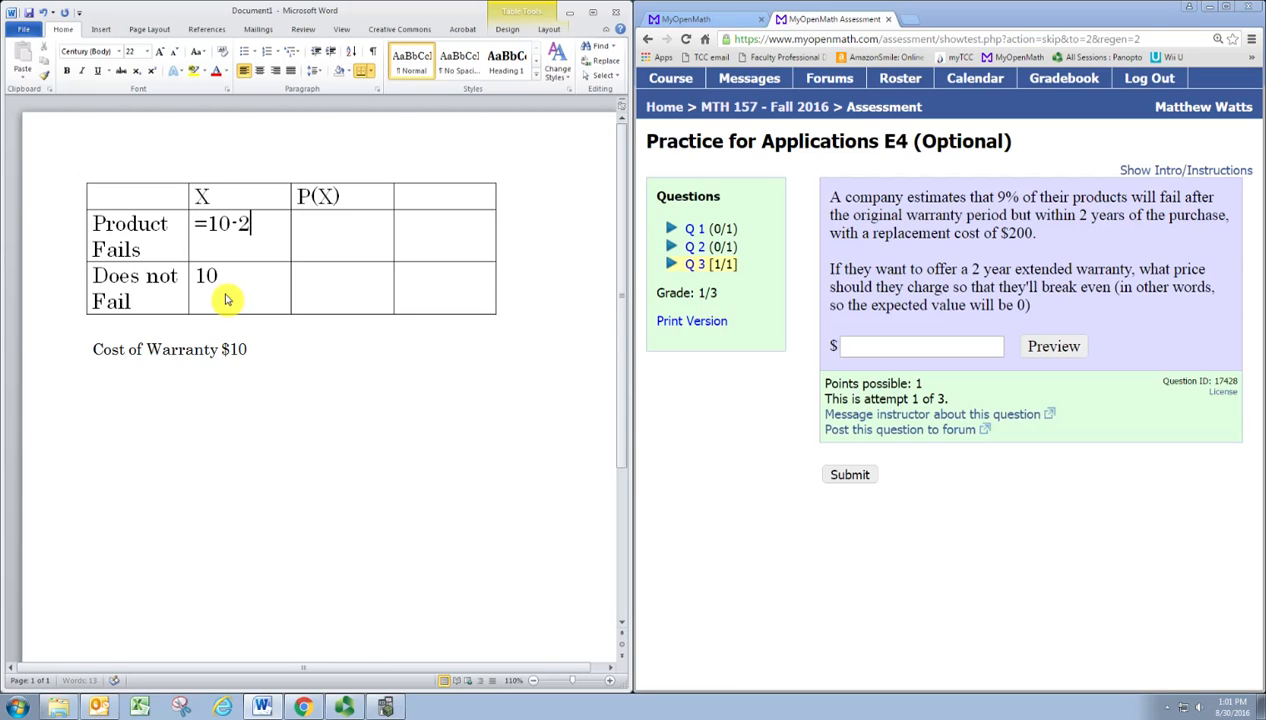
type("00")
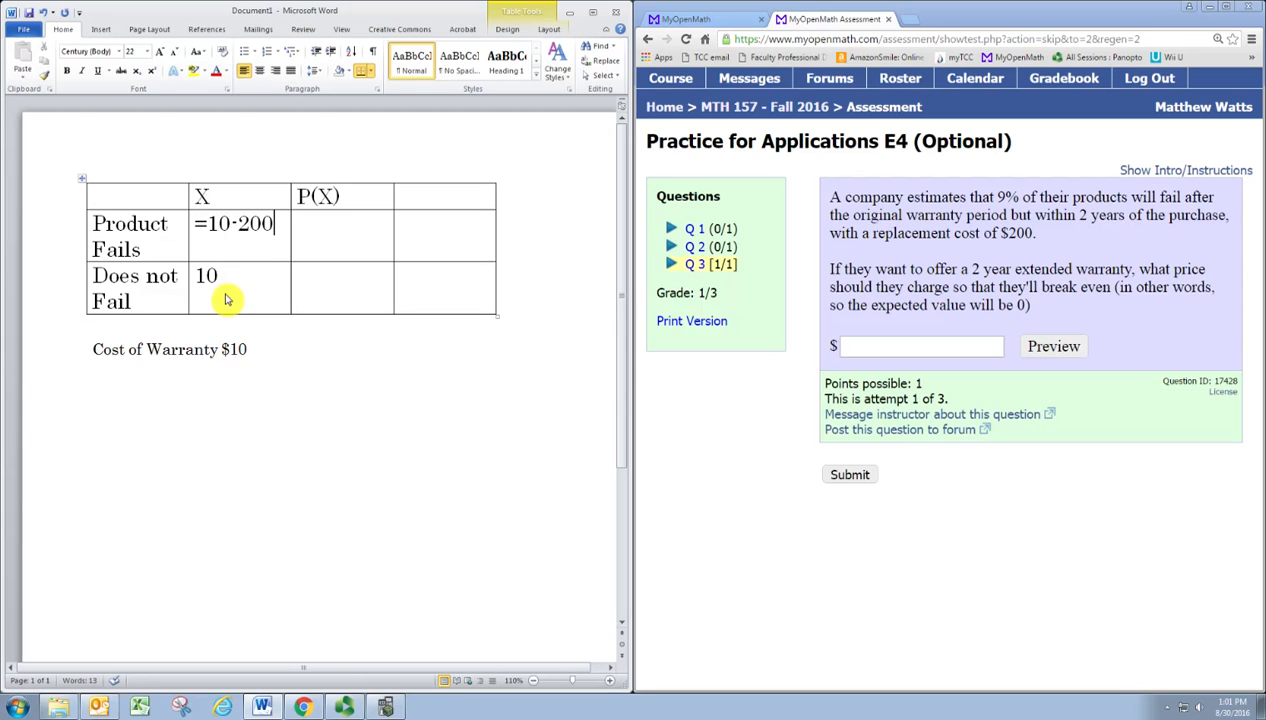
type("=-")
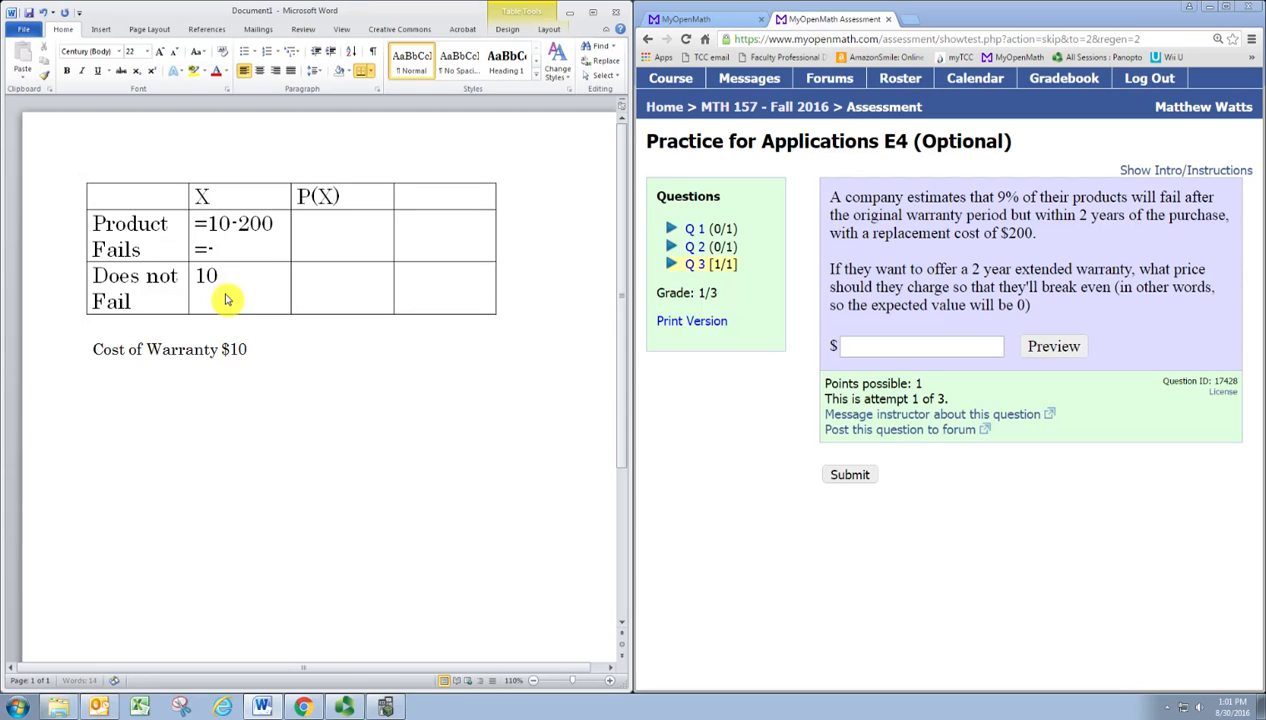
type("190")
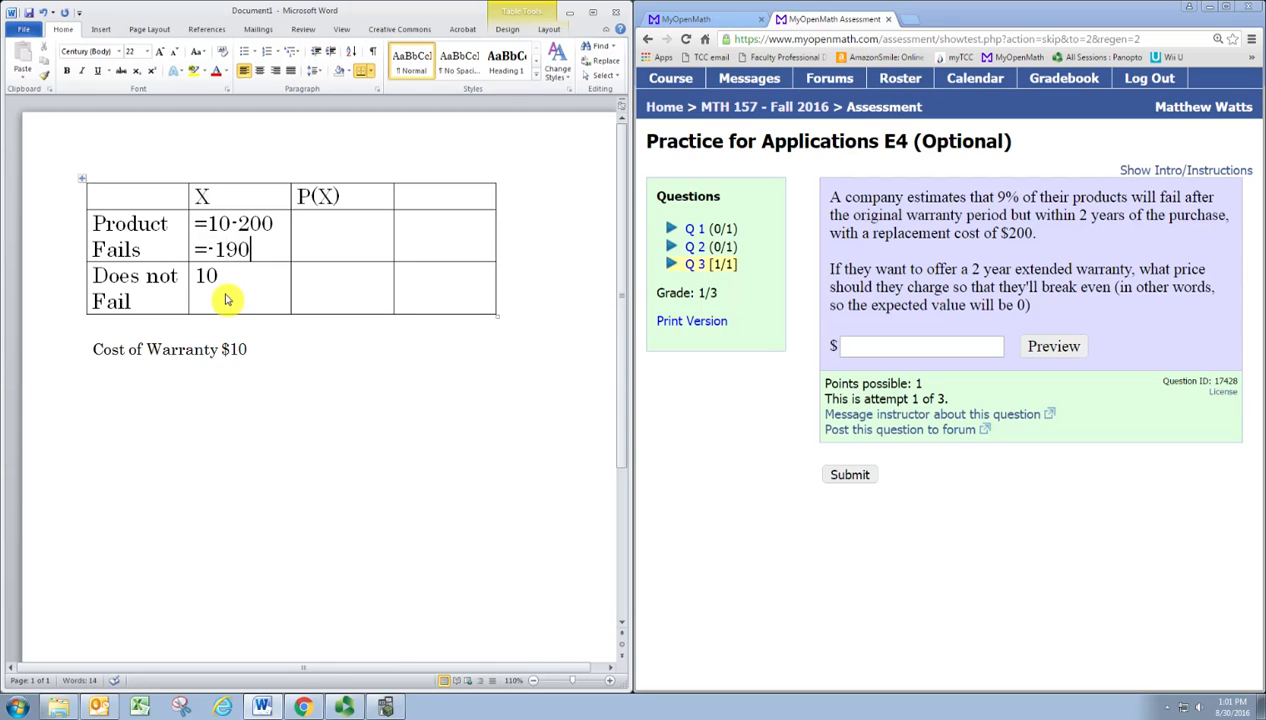
key("Backspace")
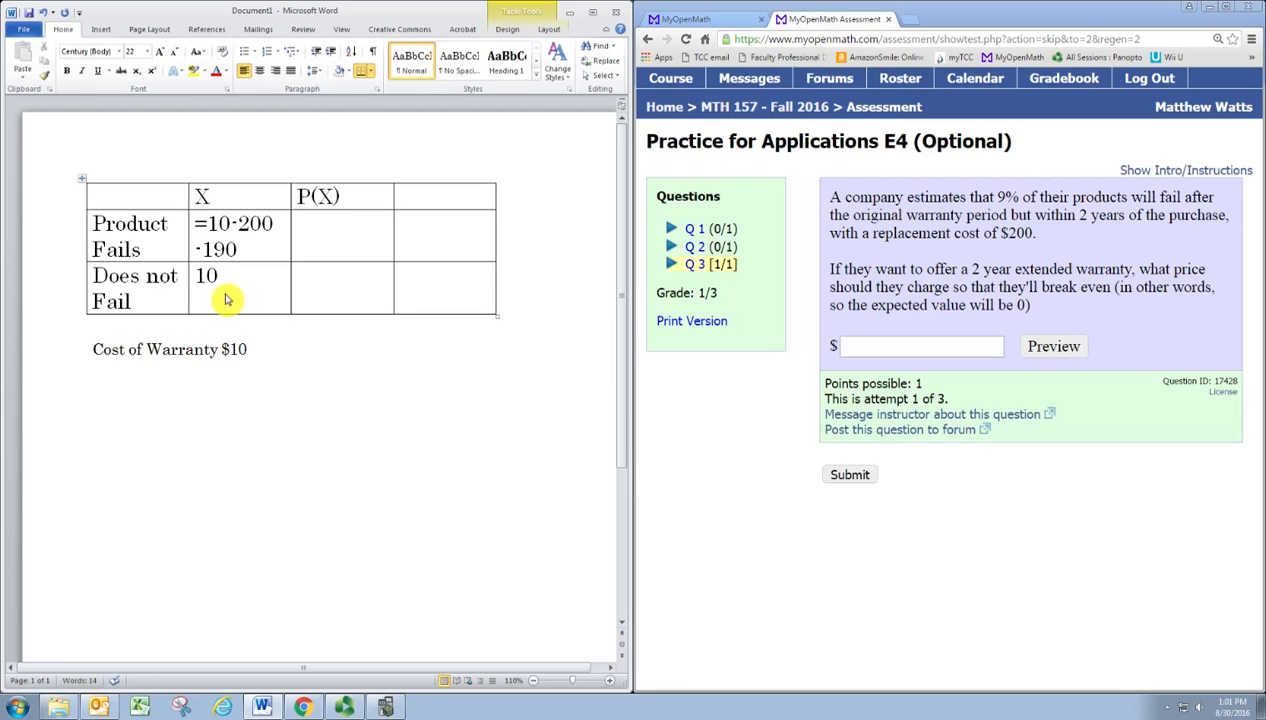
Enter probabilities 0.09 and 0.91 under P(X)
type("0.09")
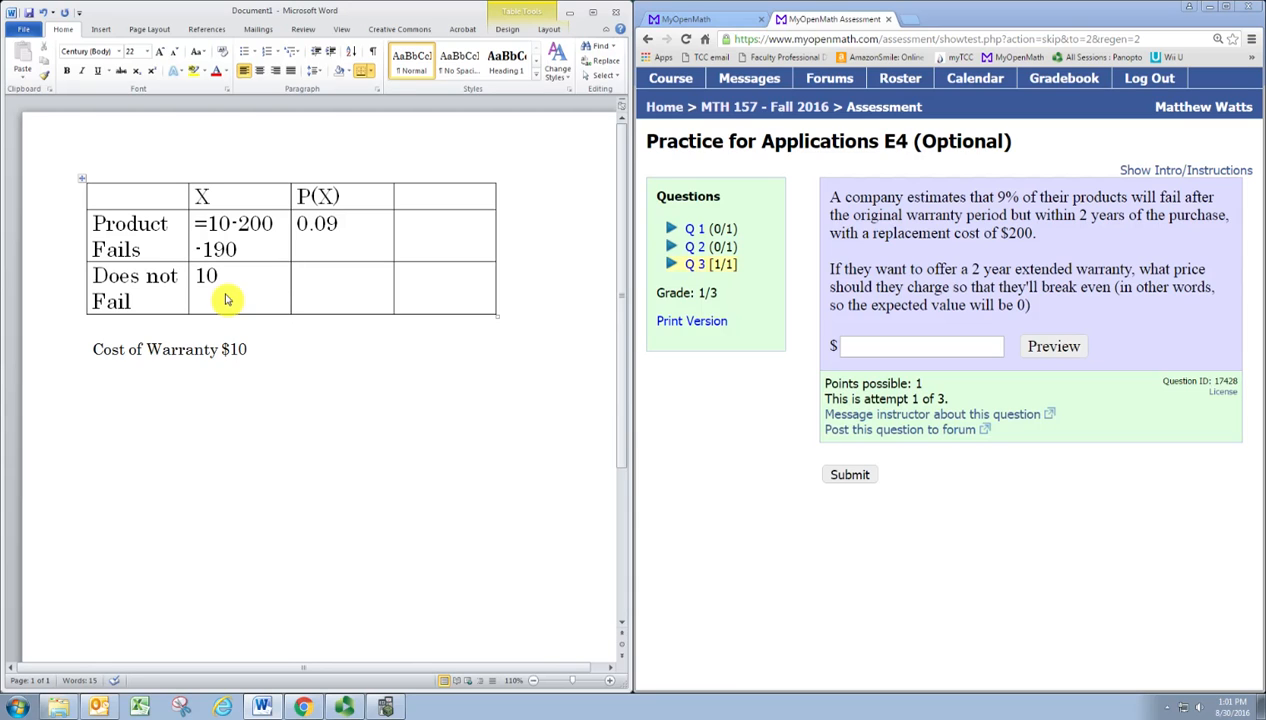
type("0.91")
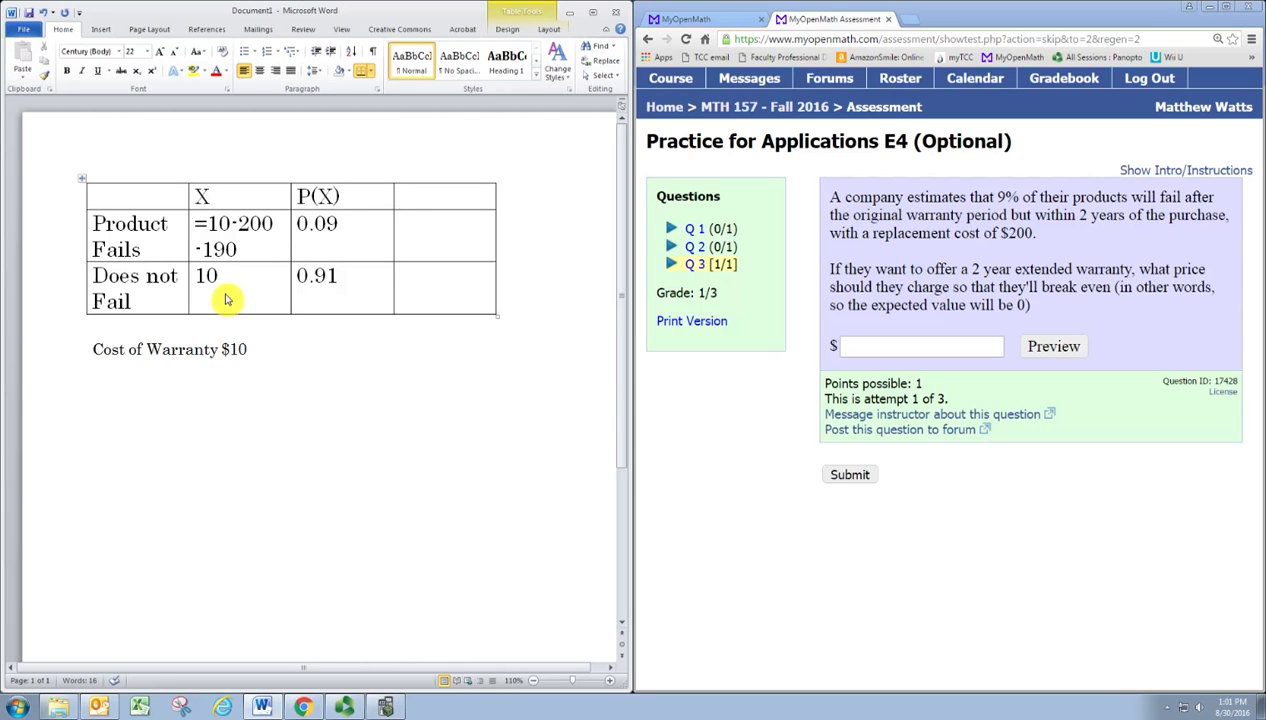
mouse_move(308, 640)
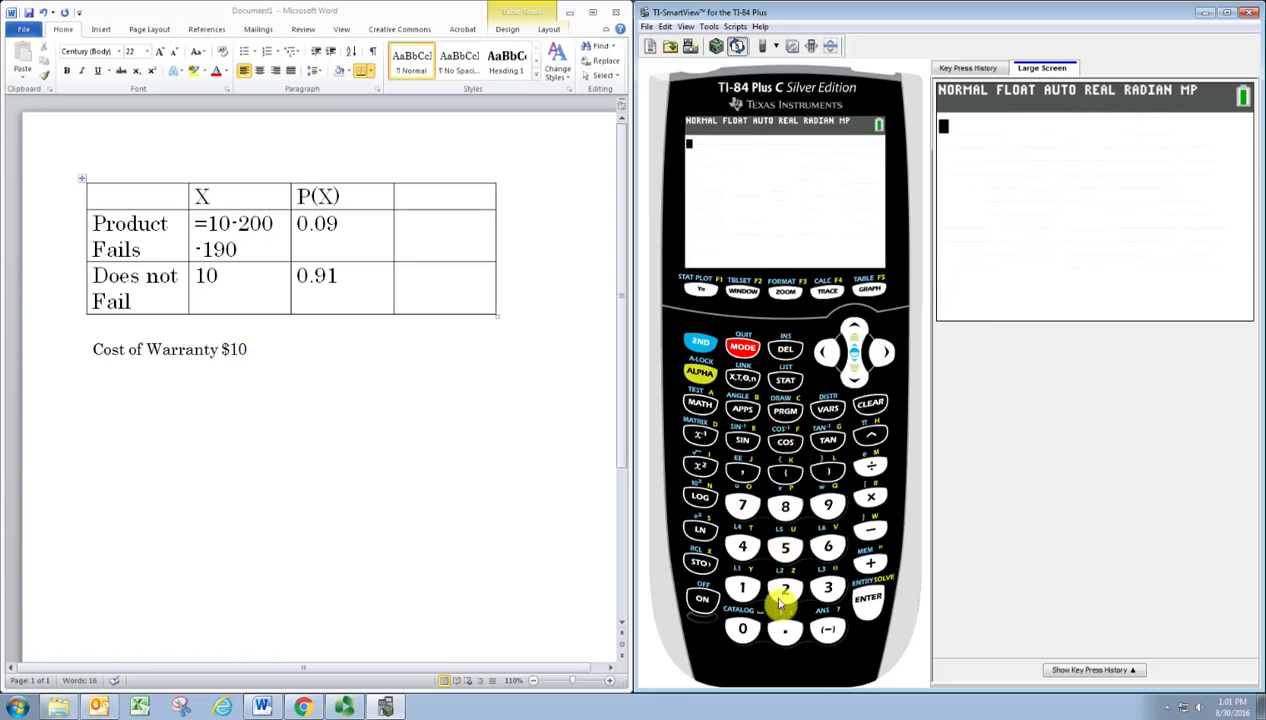
Compute -190×0.09 and 10×0.91 and record products -17.1 and 9.1 in the table
left_click(826, 504)
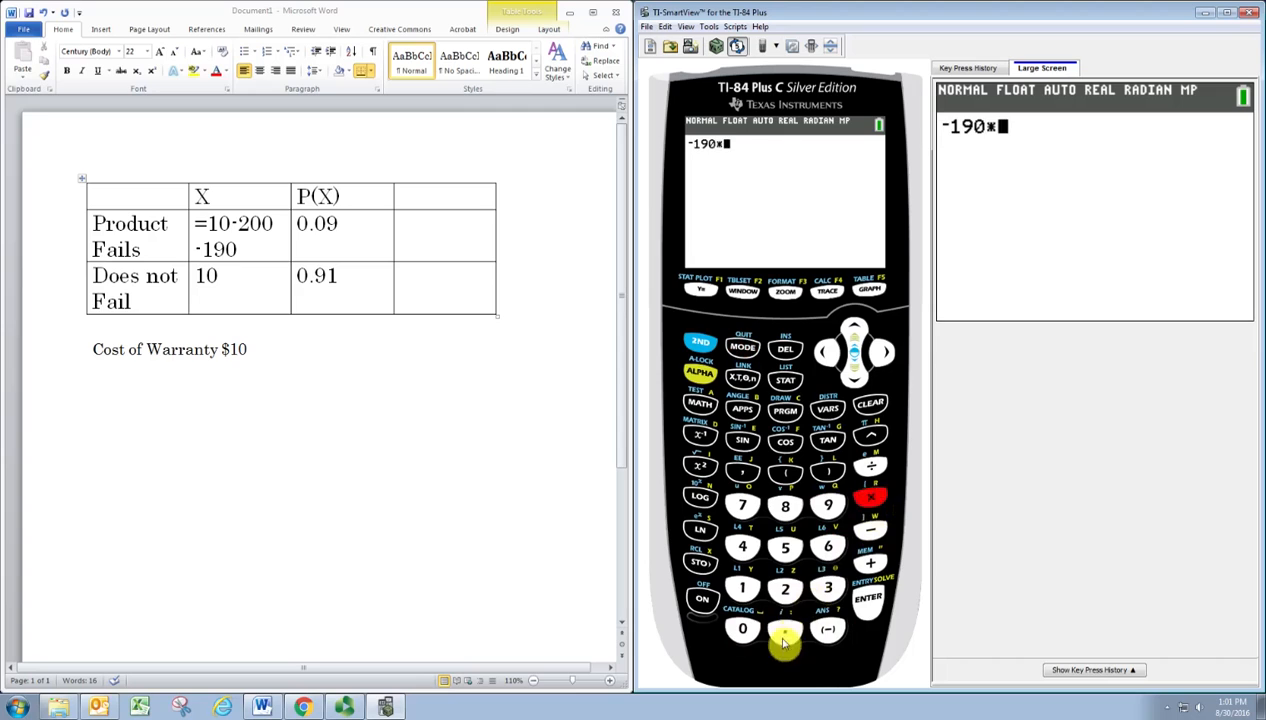
left_click(866, 596)
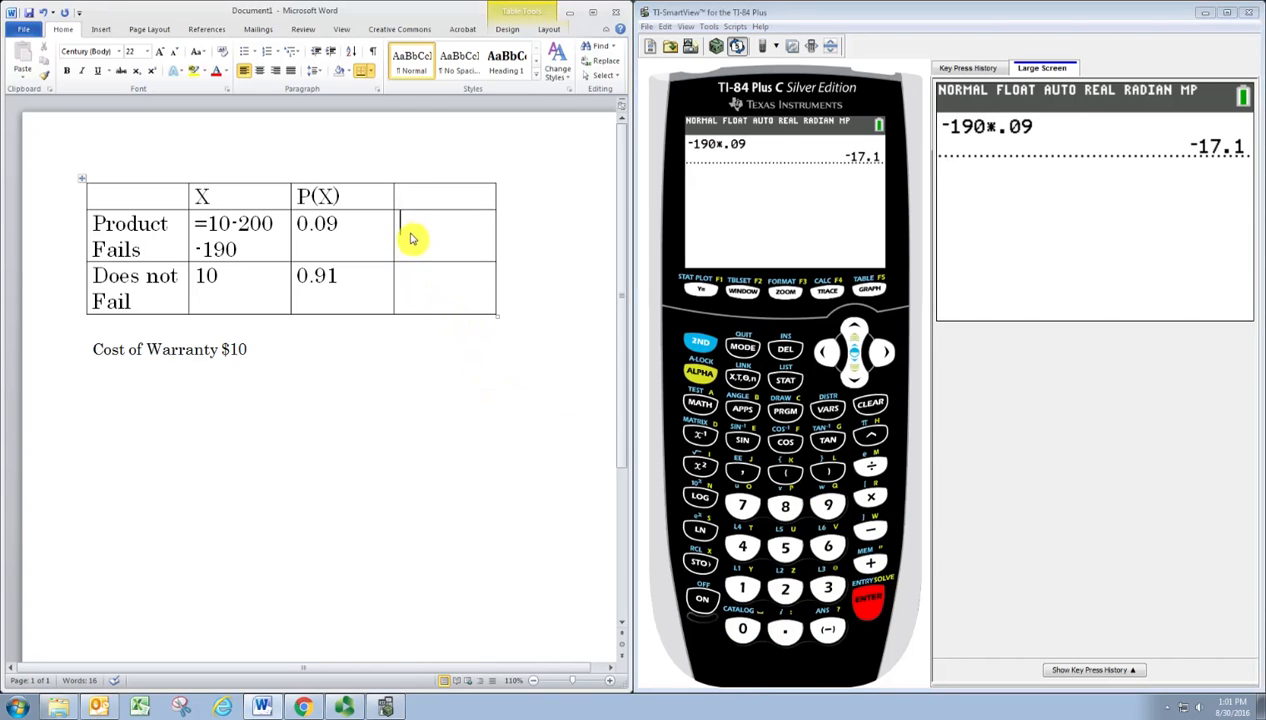
type("-17.1")
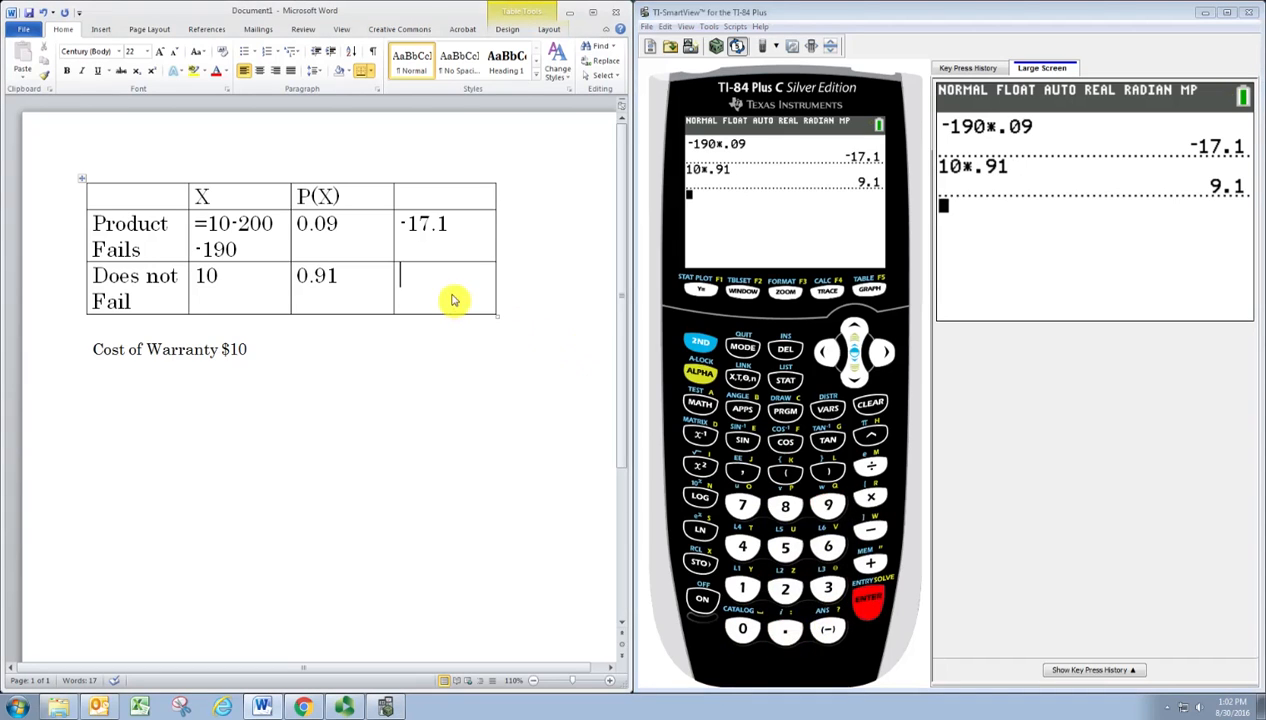
type("9.1")
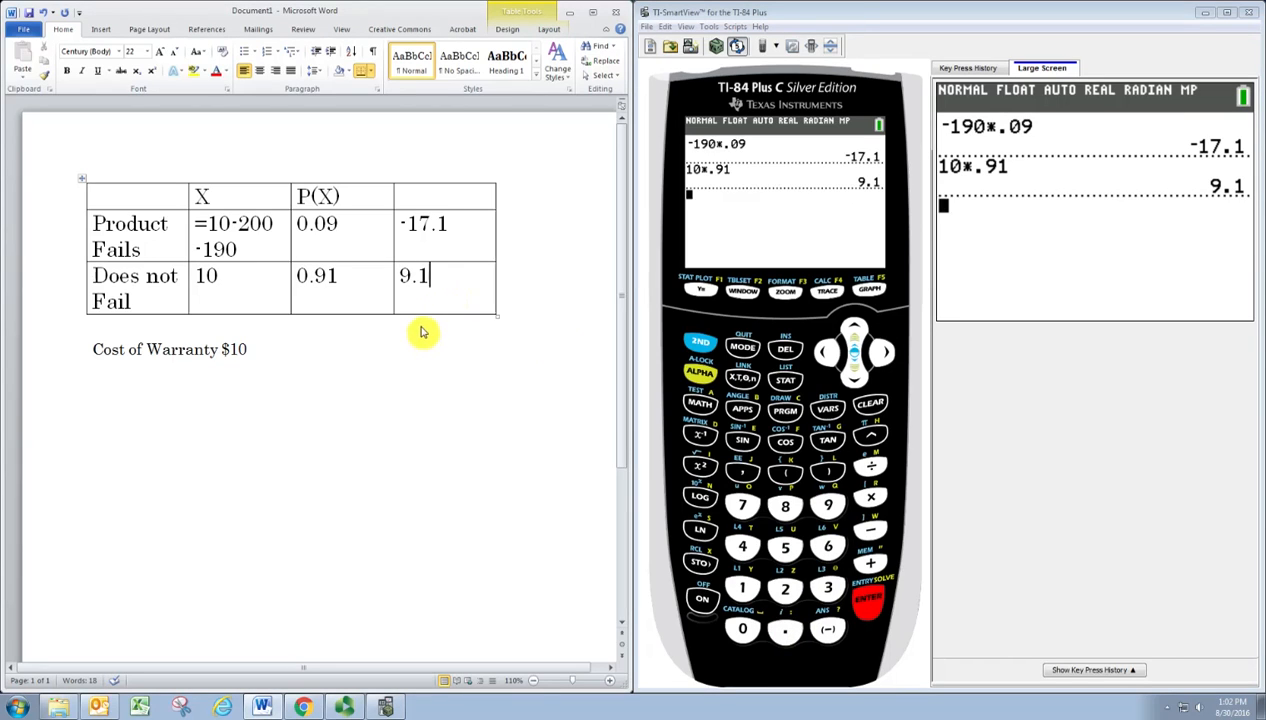
left_click(92, 322)
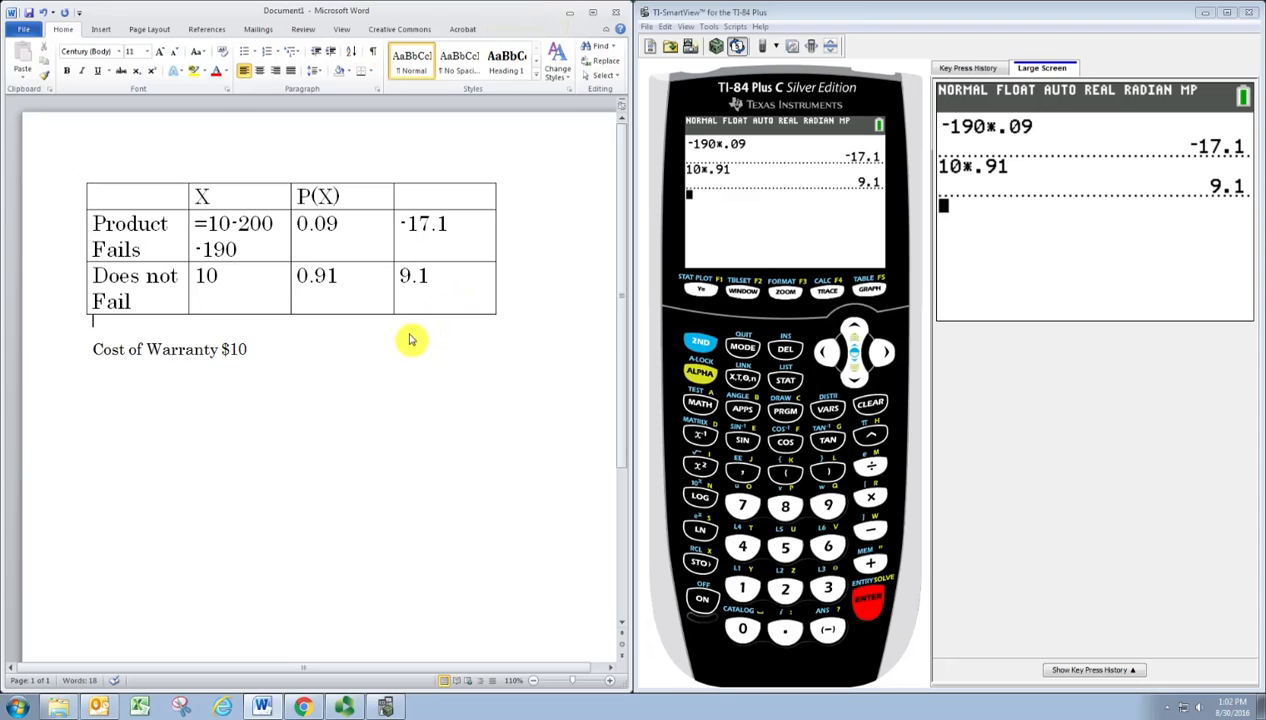
Add Expected Value line and record -17.1+9.1 = -8 beside it
type("Expected Value")
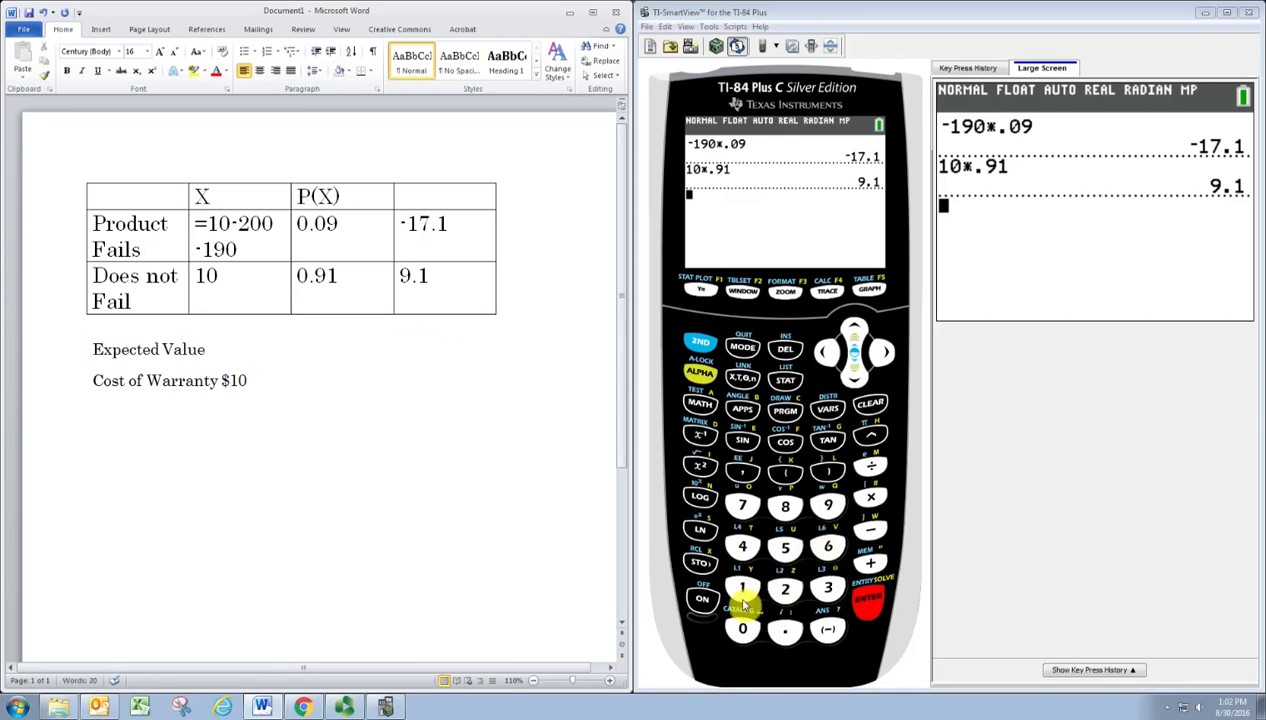
left_click(742, 504)
type("-17.1+9.")
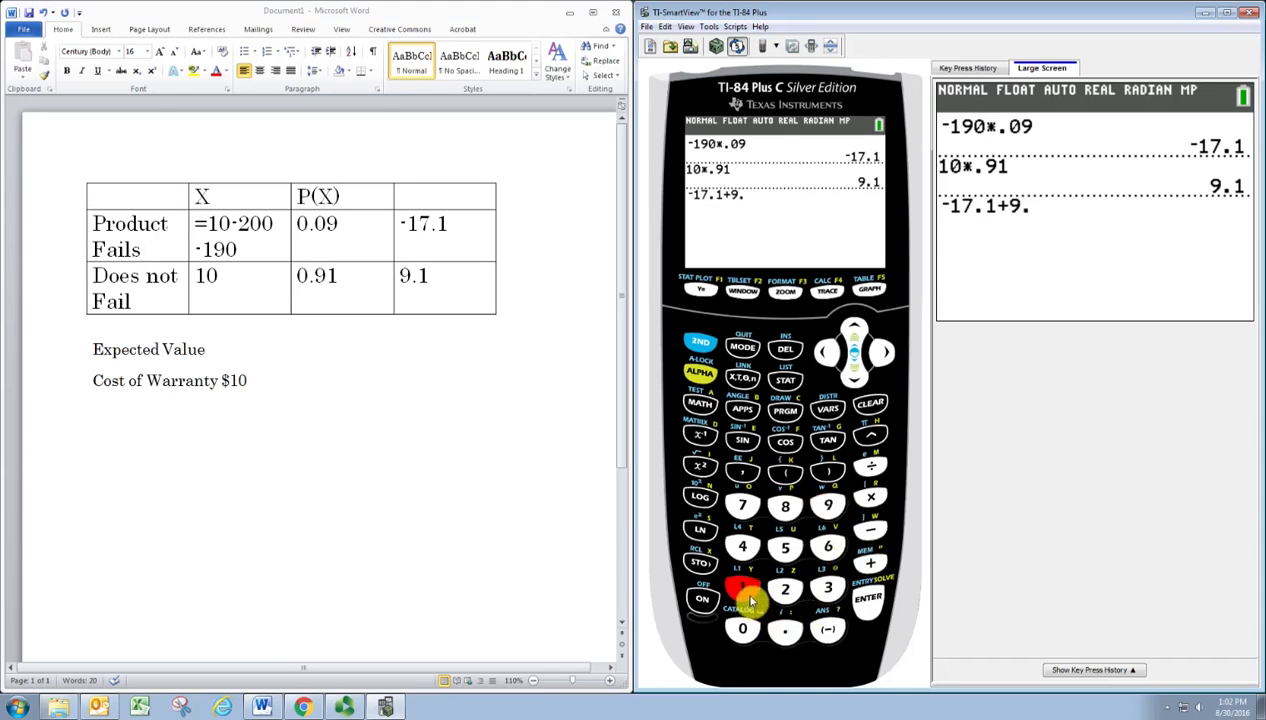
left_click(868, 596)
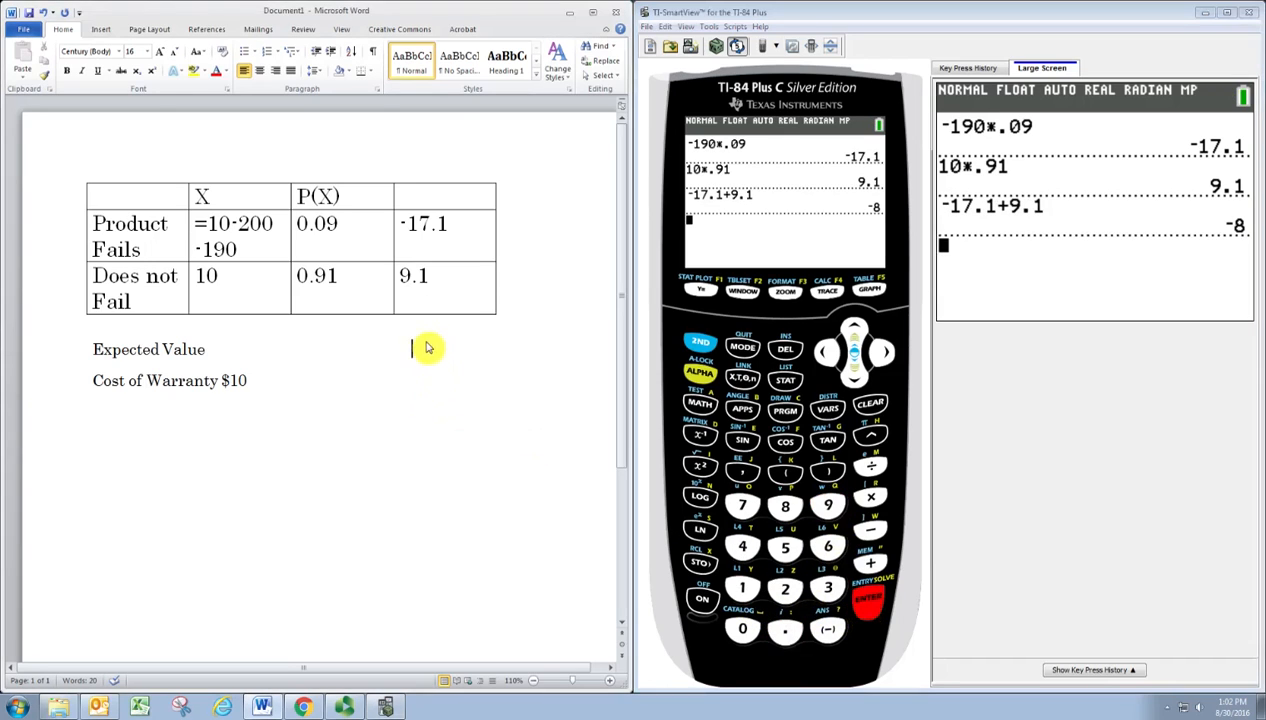
type("-8")
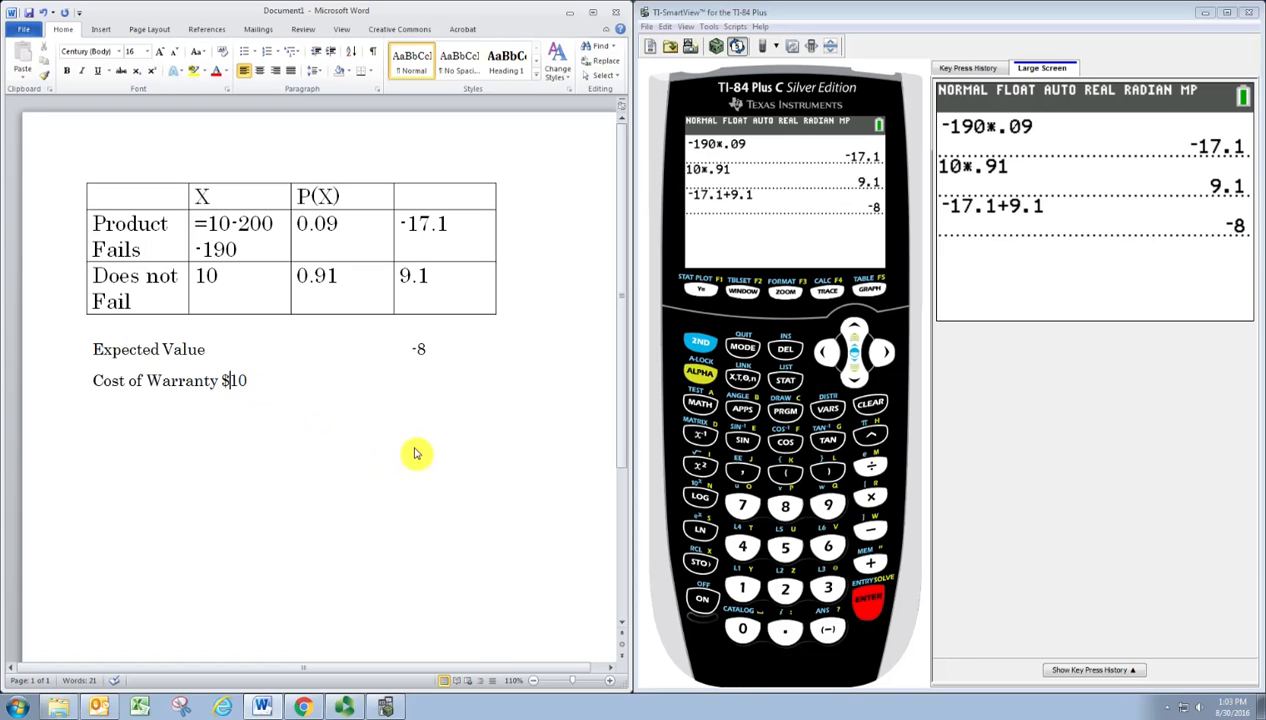
Change warranty cost to $18 and X values to =18-200 and 18
key("Backspace")
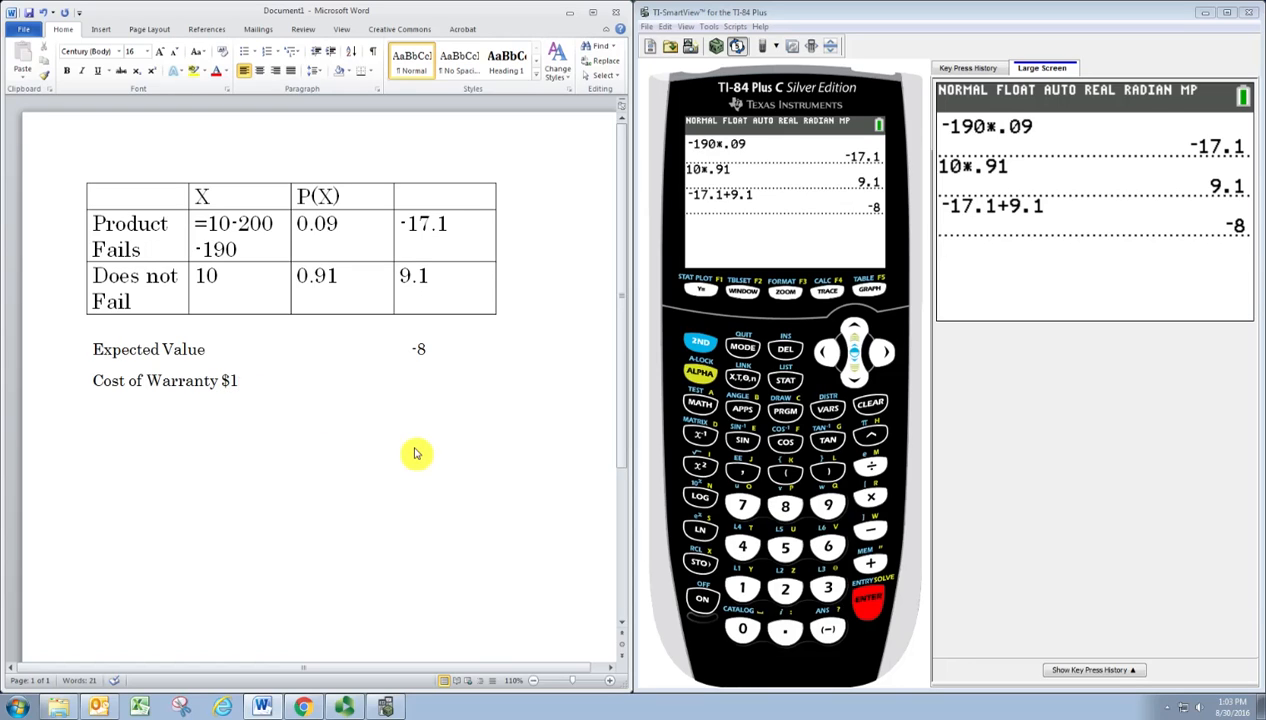
type("8")
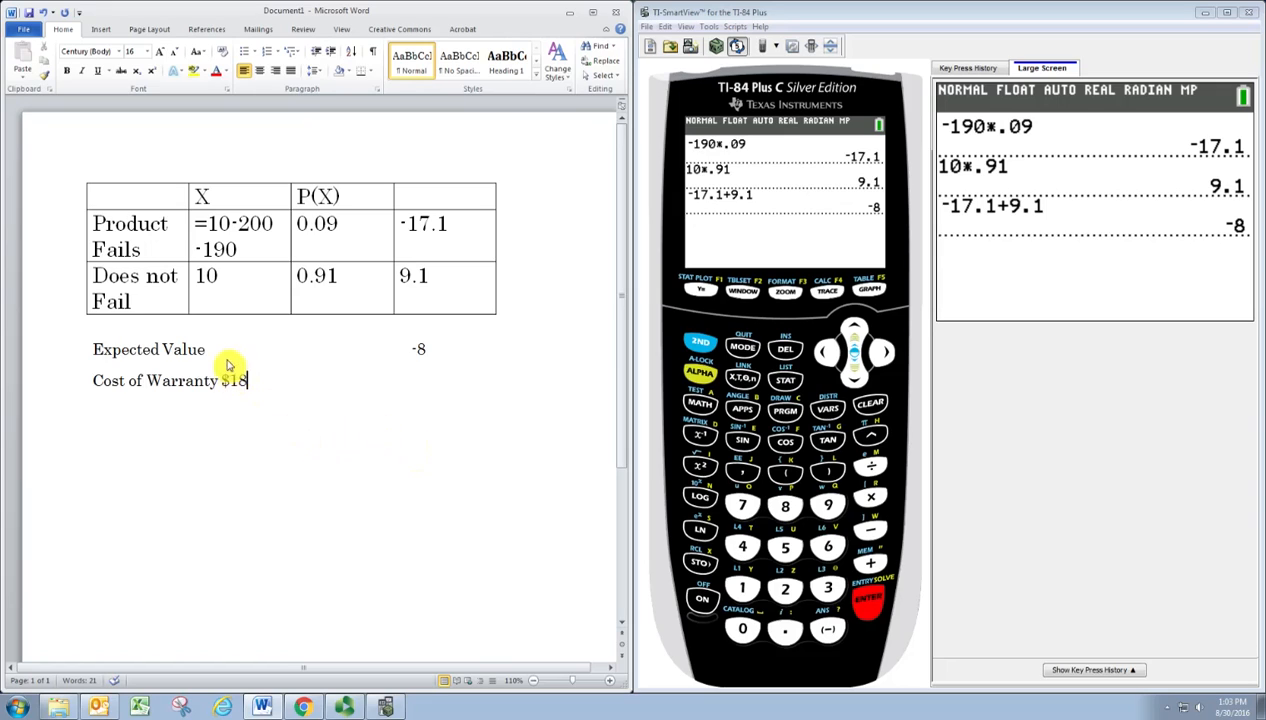
left_click(214, 276)
type("18")
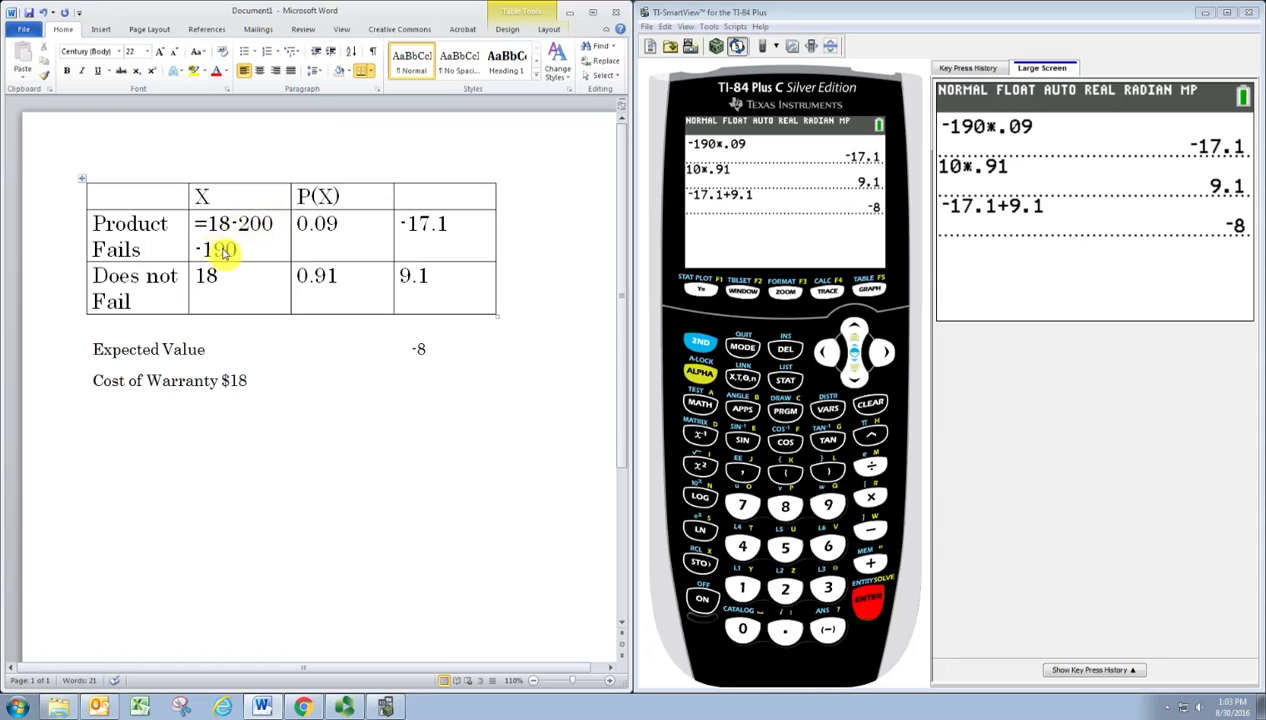
left_click(740, 588)
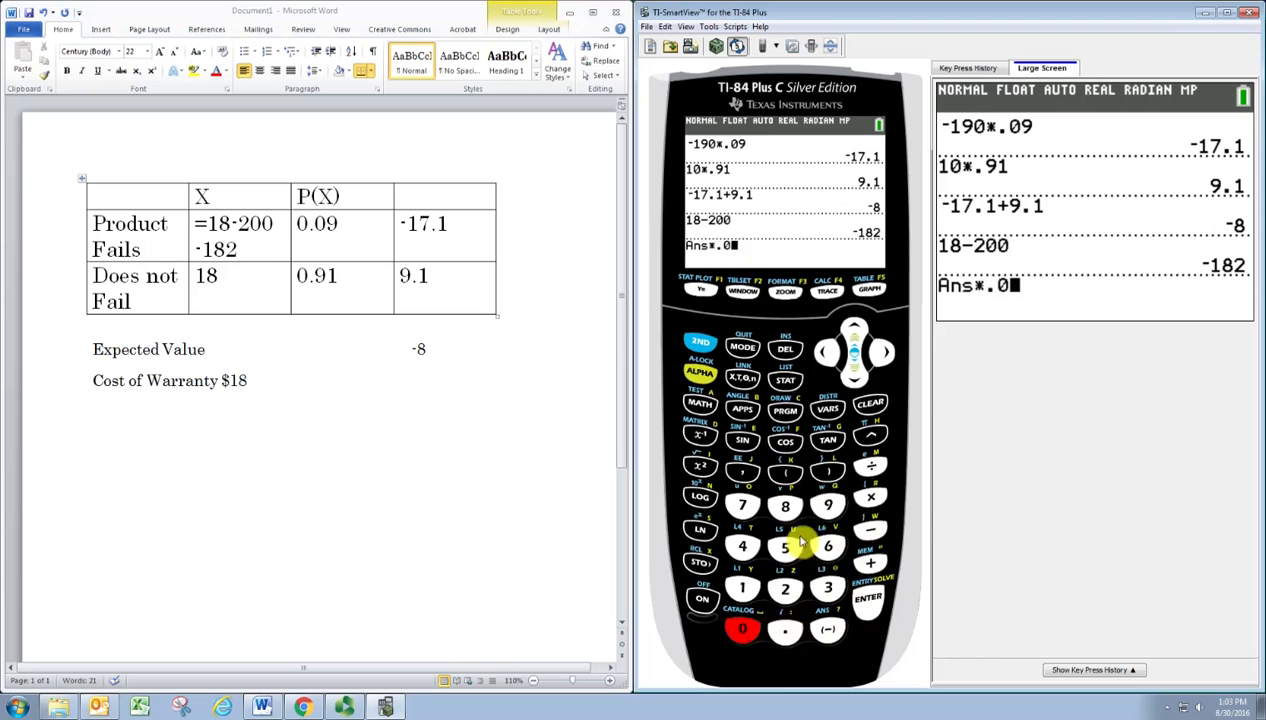
Replace products with -16.38 and 16.38 and set Expected Value to 0
left_click(868, 596)
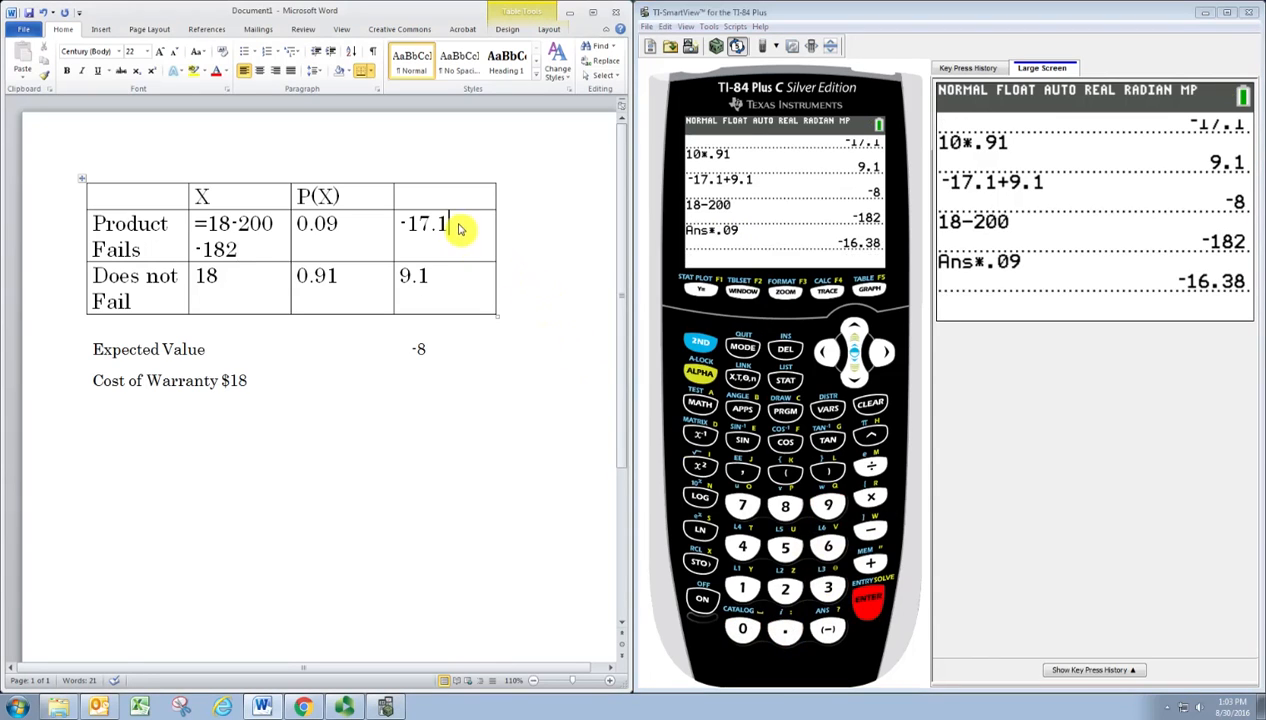
key("BackSpace")
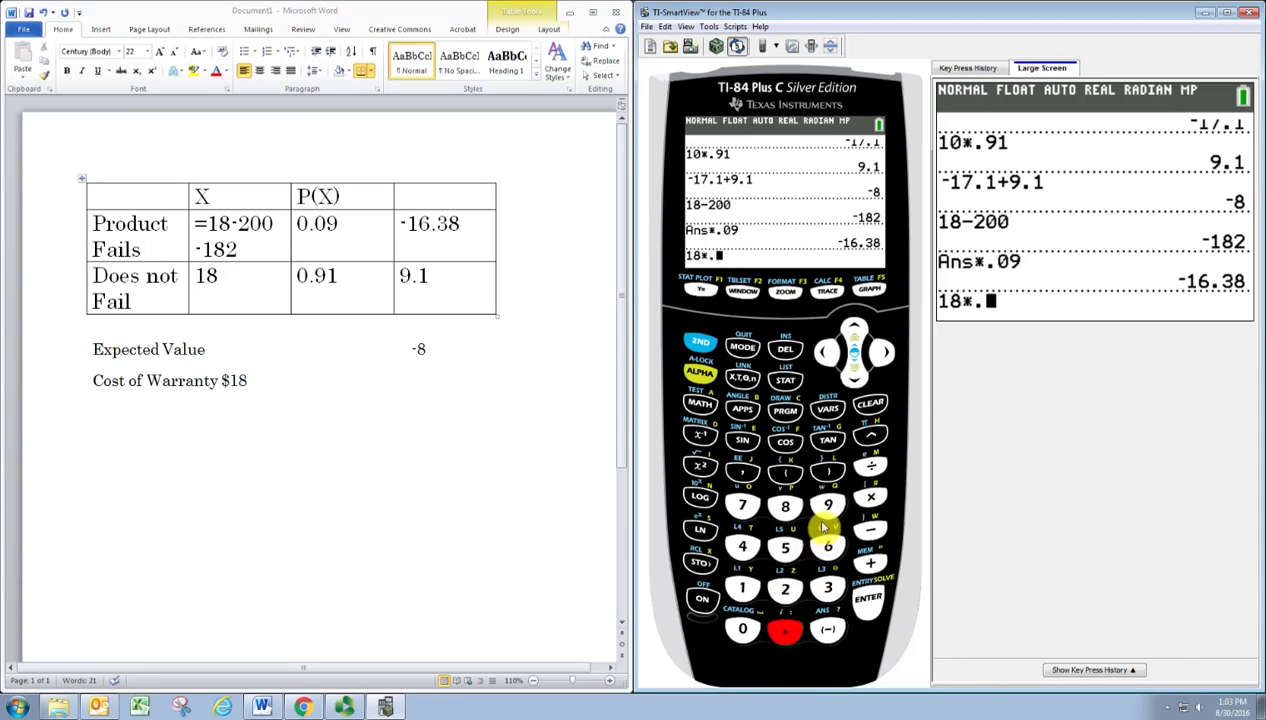
left_click(868, 596)
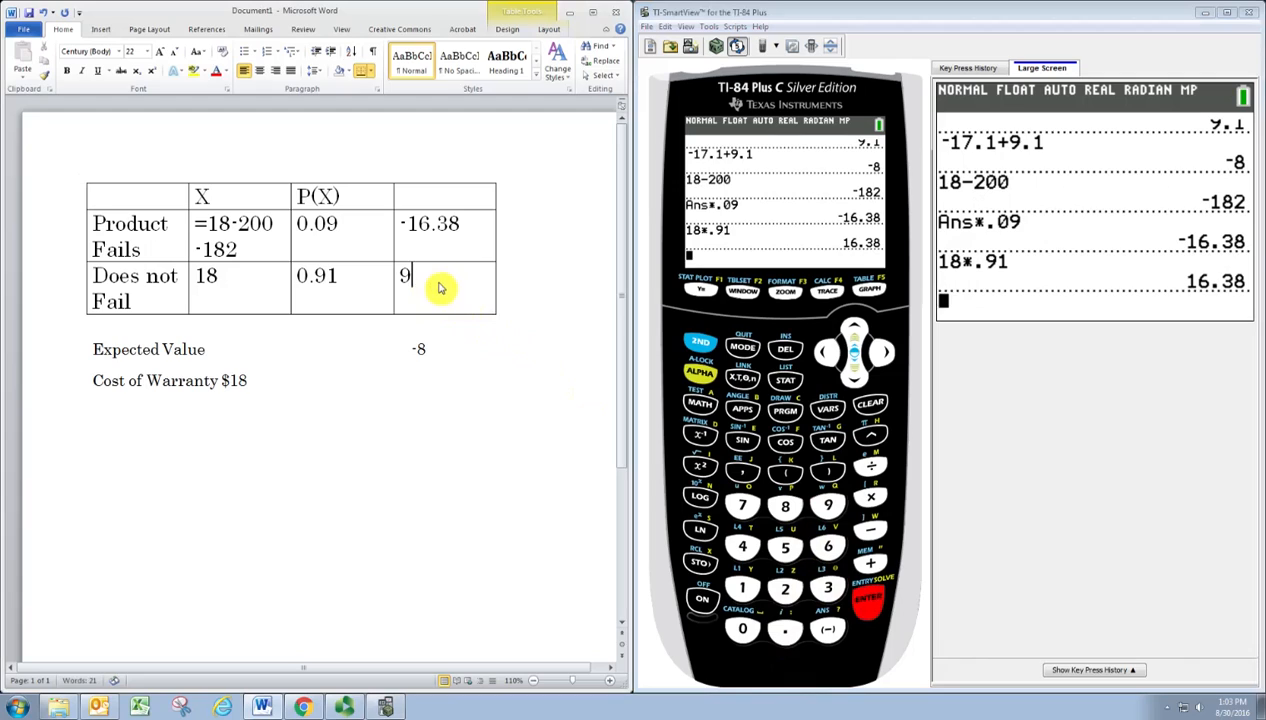
type("16.38")
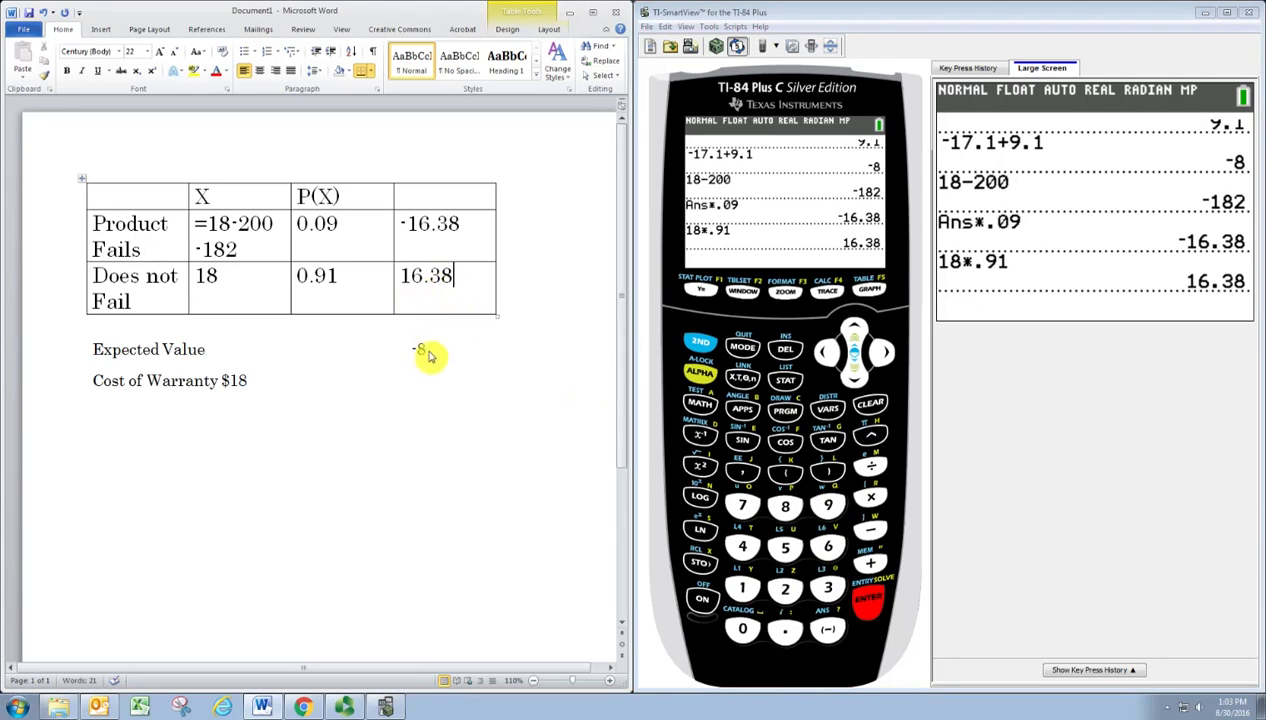
type("0")
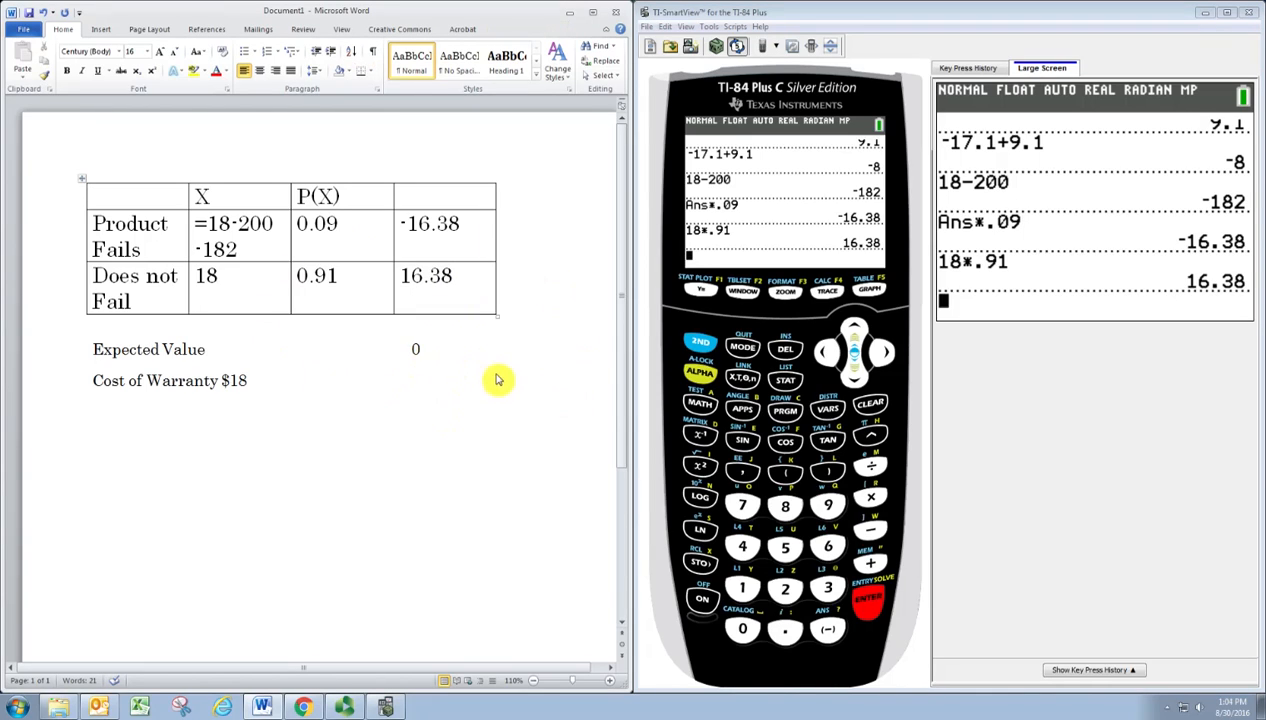
left_click(418, 348)
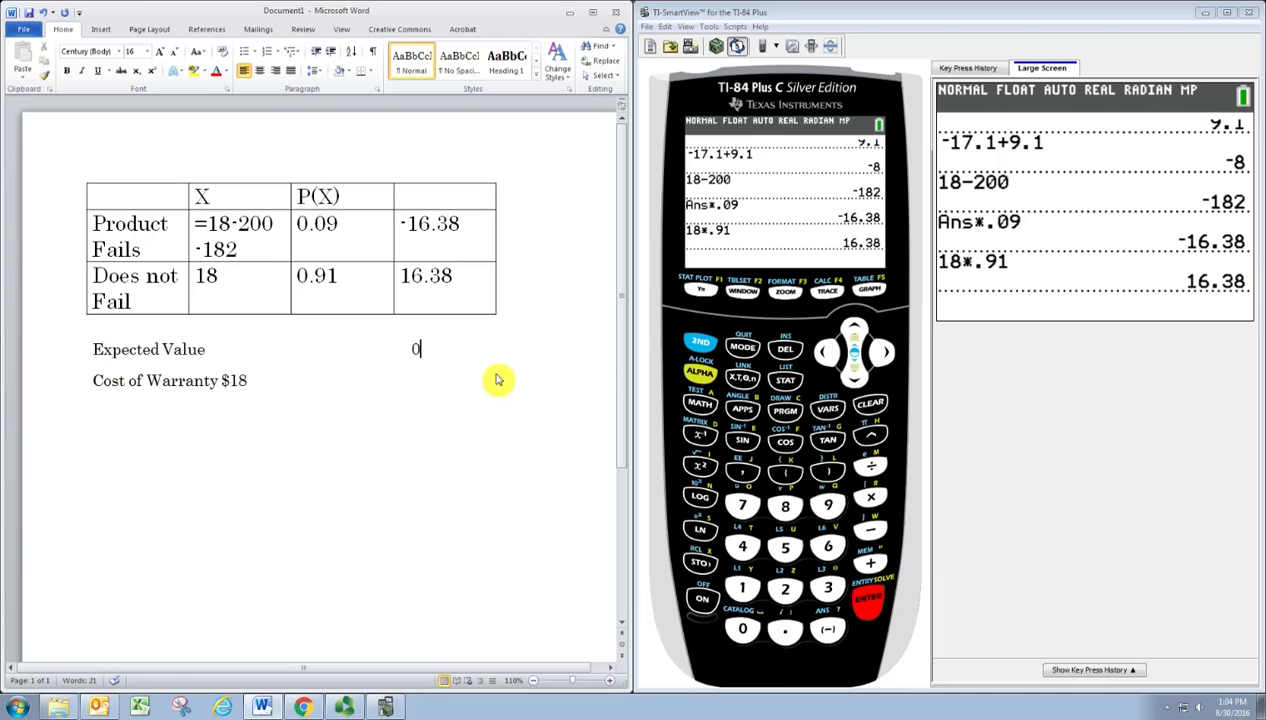
mouse_move(248, 384)
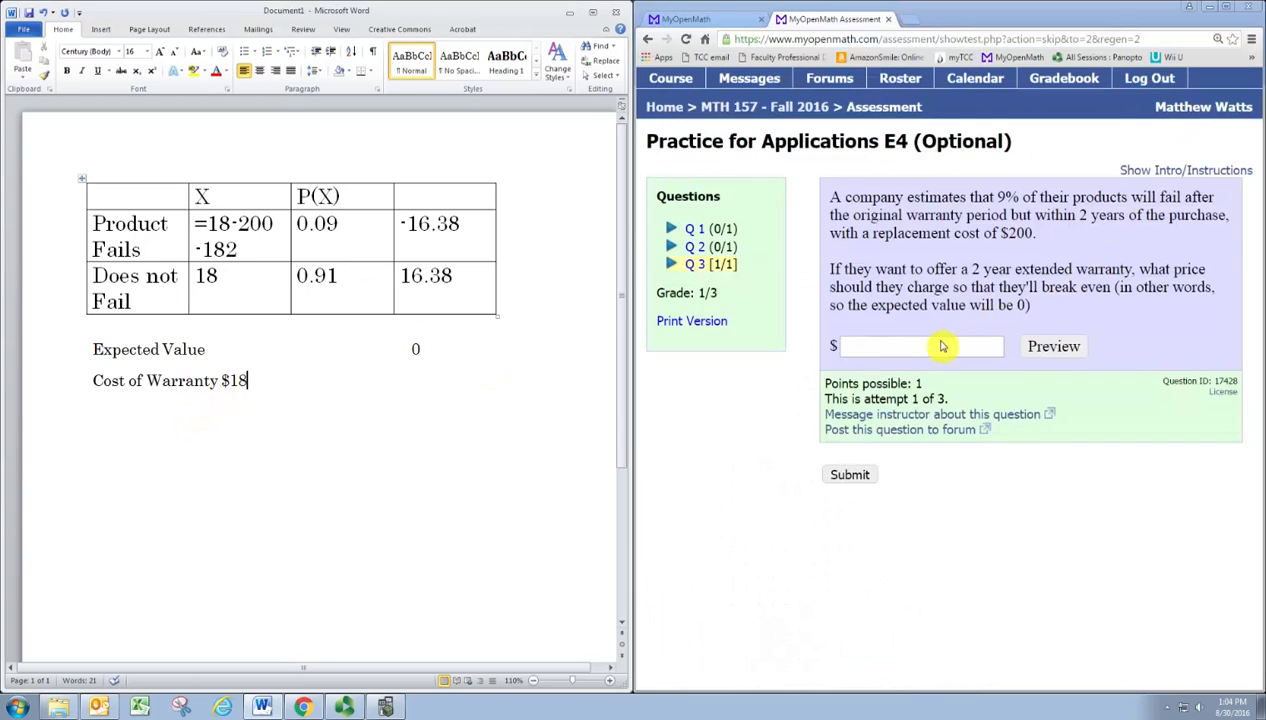
Submit 18 as the break-even warranty price in MyOpenMath
type("18")
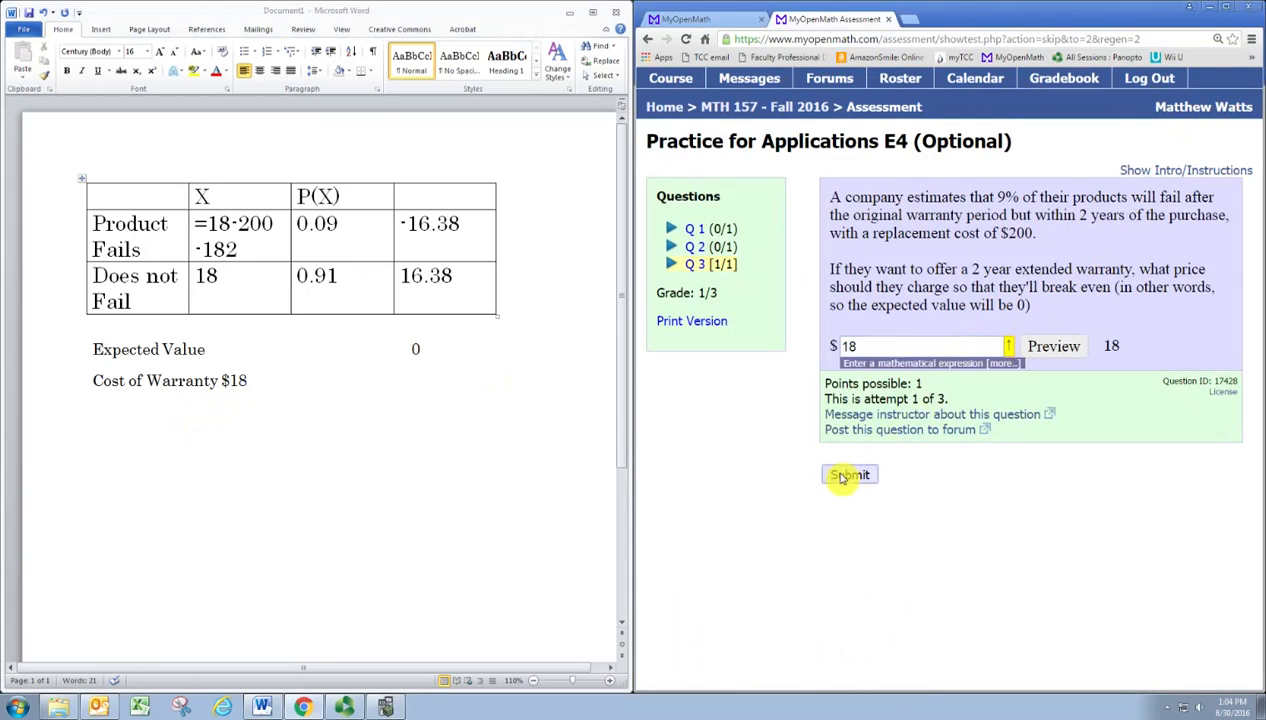
left_click(848, 474)
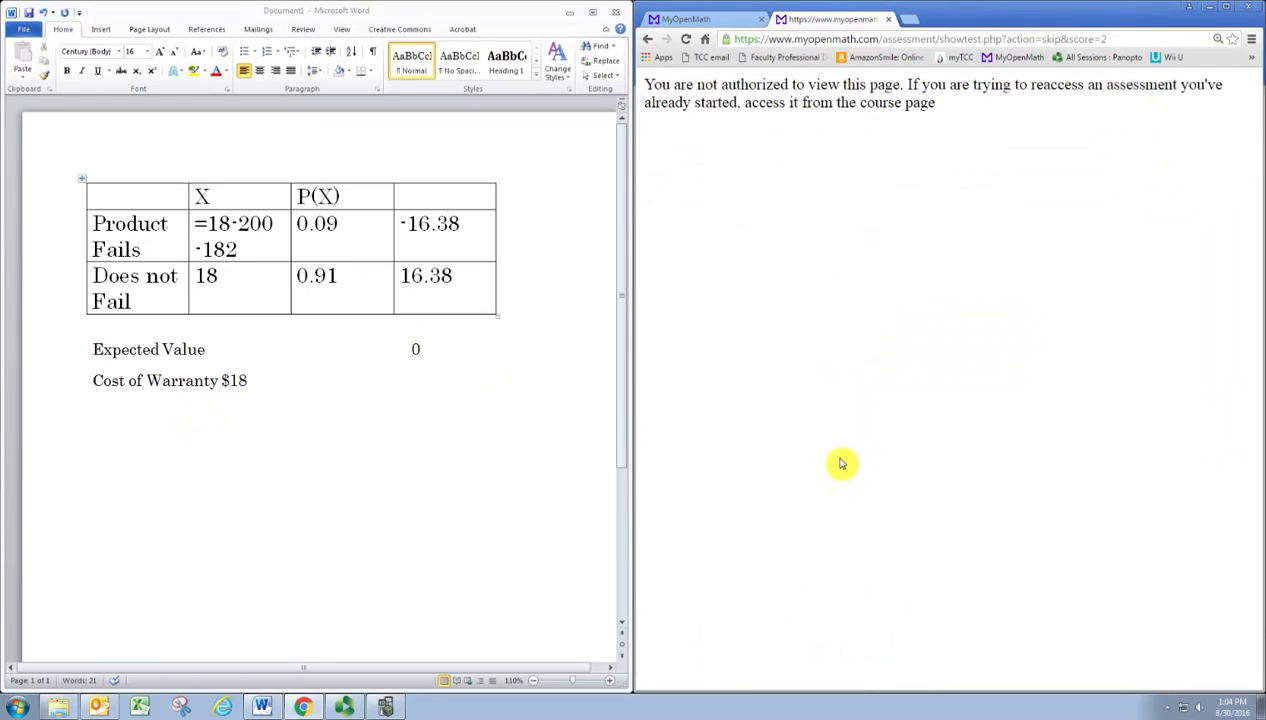